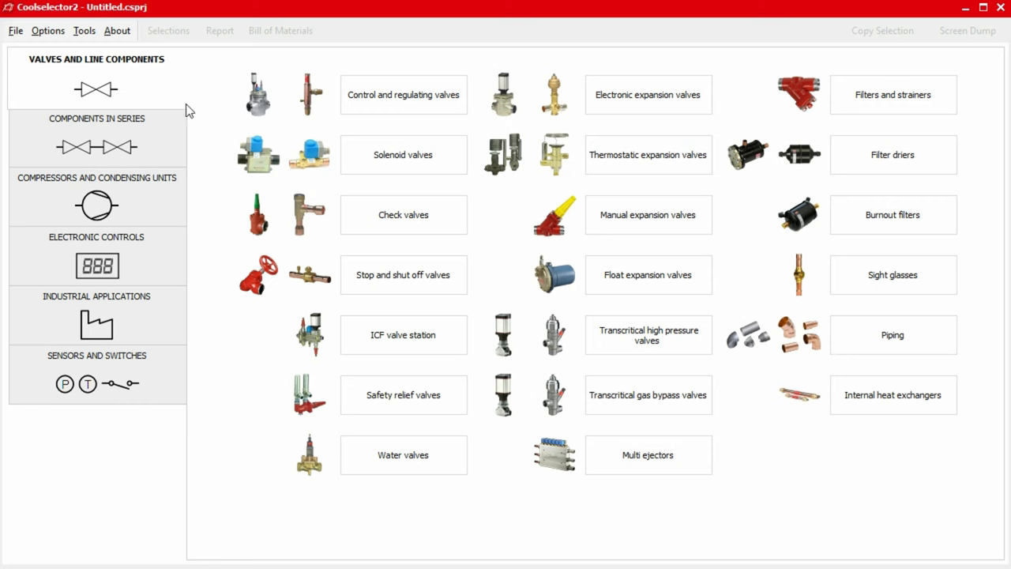
- Browse Components in series, Compressors, Electronic controls, Sensors and switches, then commercial applications
click(96, 138)
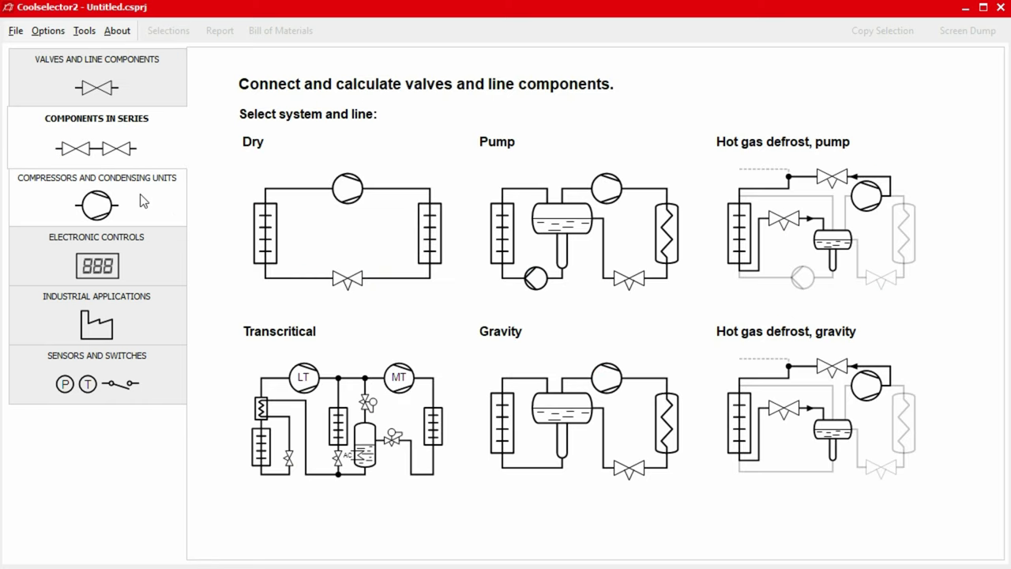
click(97, 194)
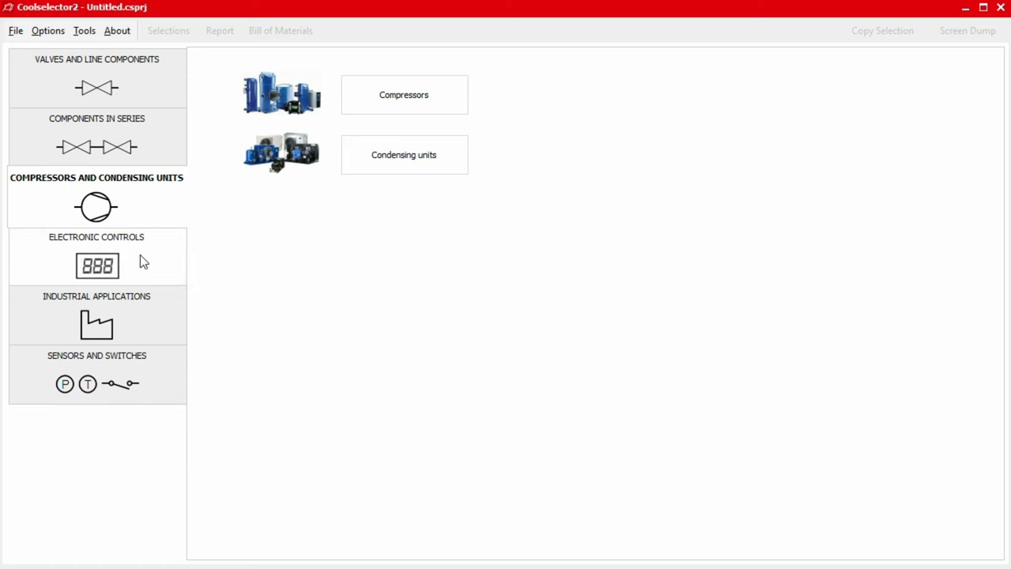
click(97, 257)
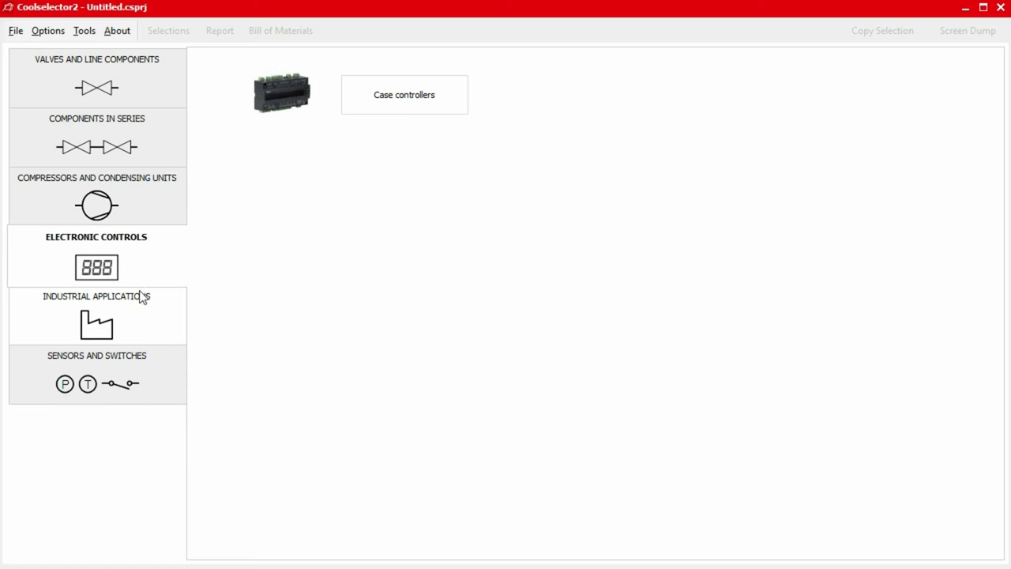
click(97, 315)
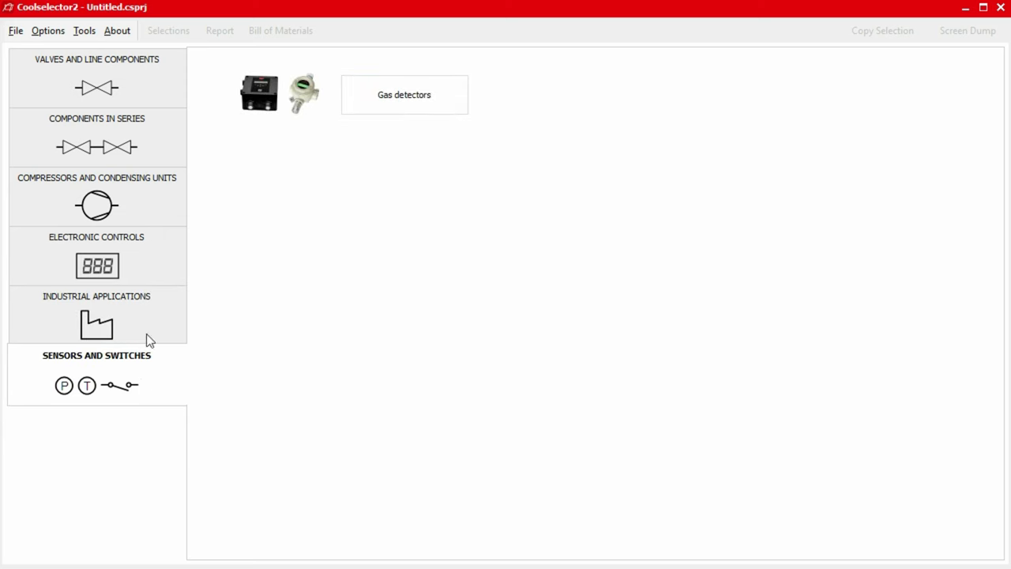
click(97, 76)
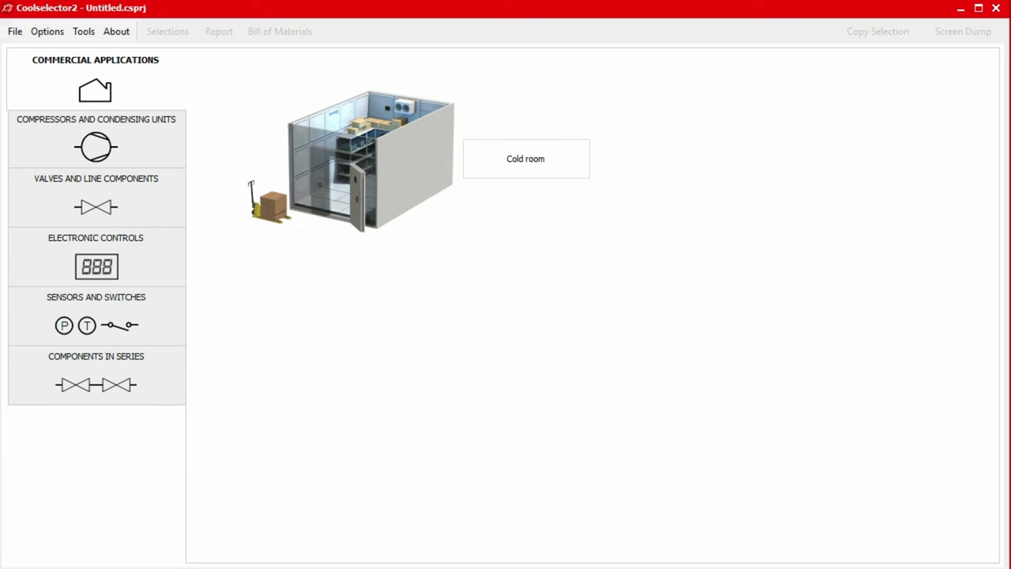
mouse_move(203, 166)
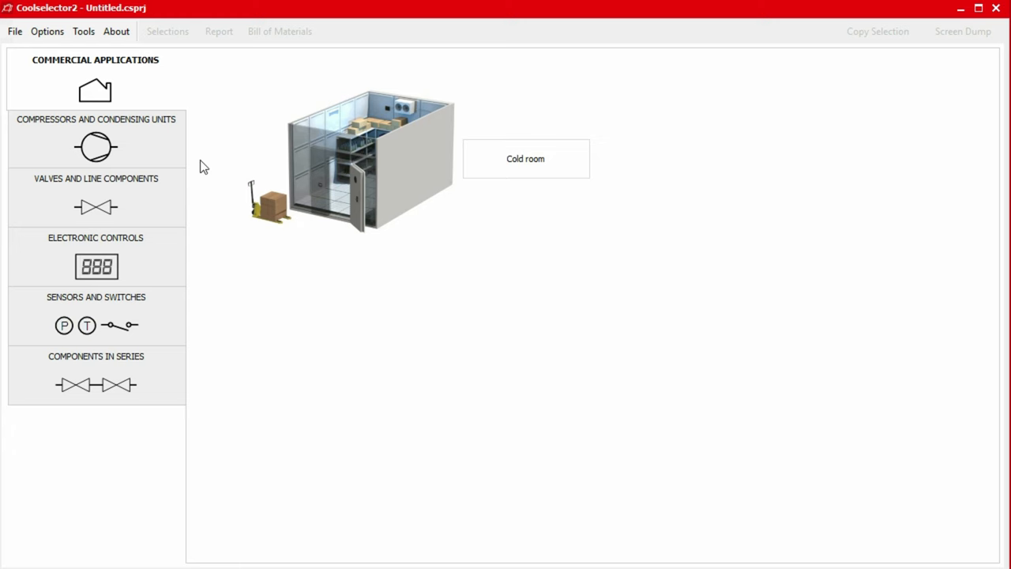
- Open a Condensing units selection under Compressors and Condensing Units
click(96, 138)
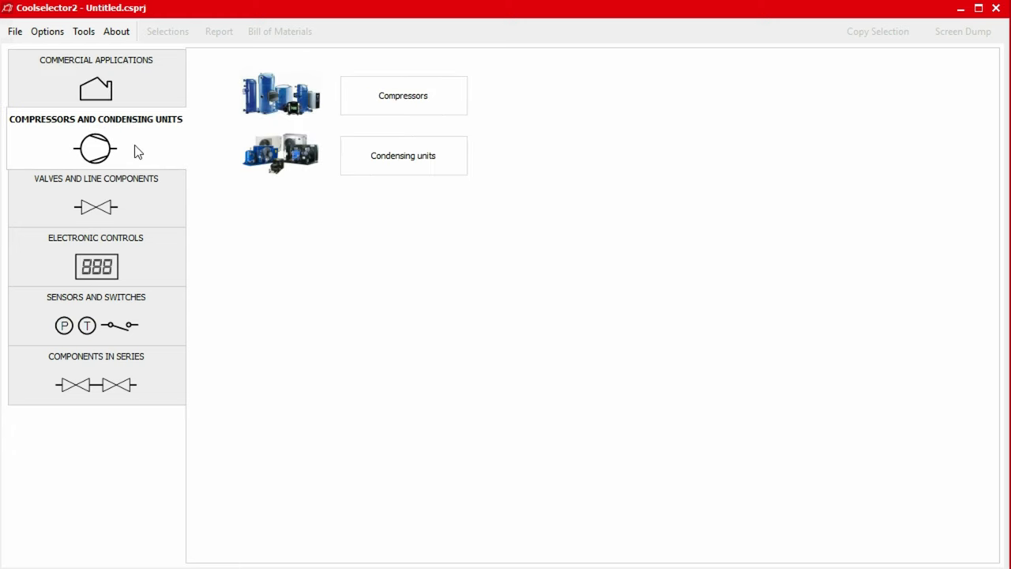
click(403, 155)
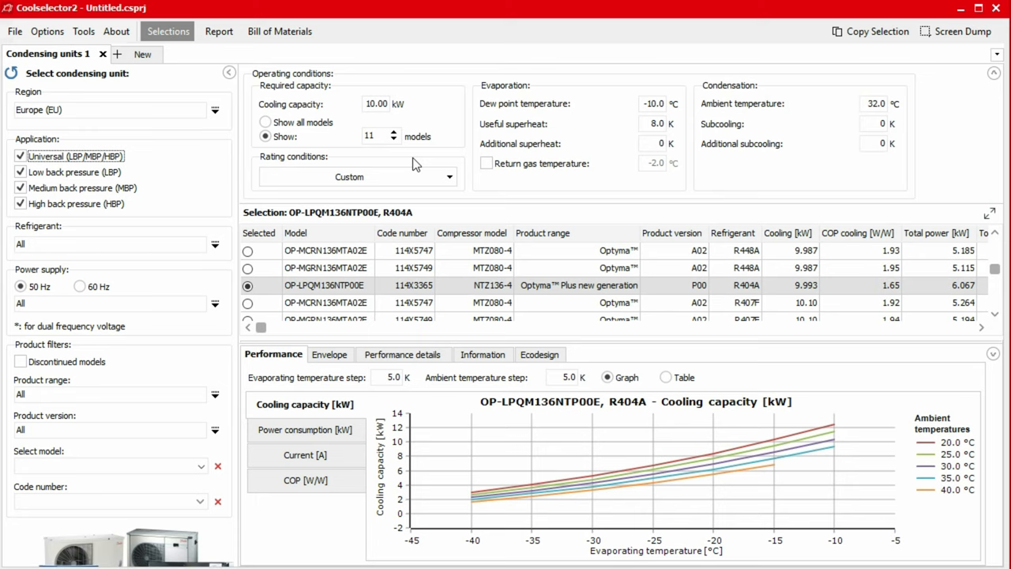
mouse_move(217, 117)
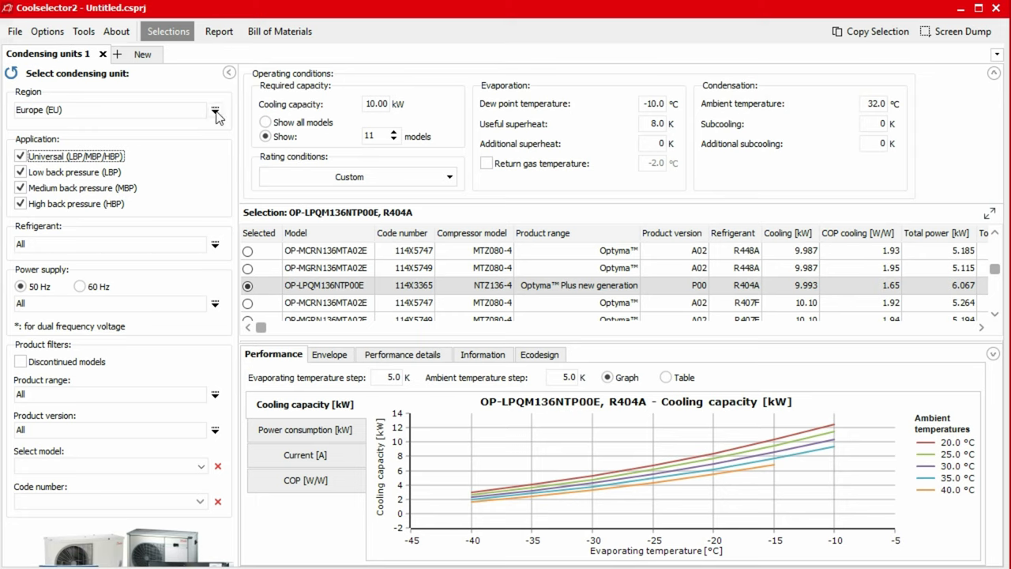
click(215, 110)
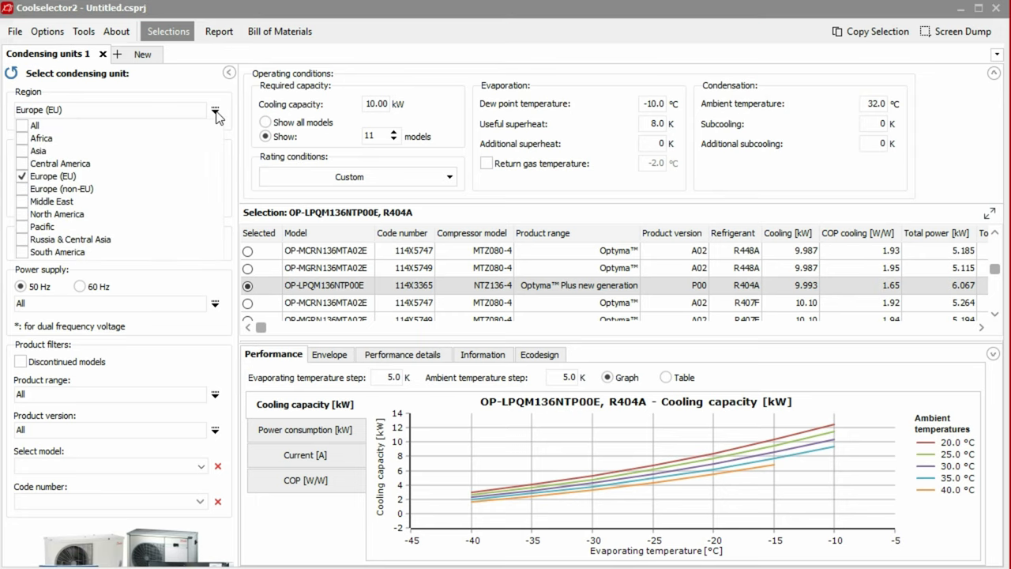
click(215, 110)
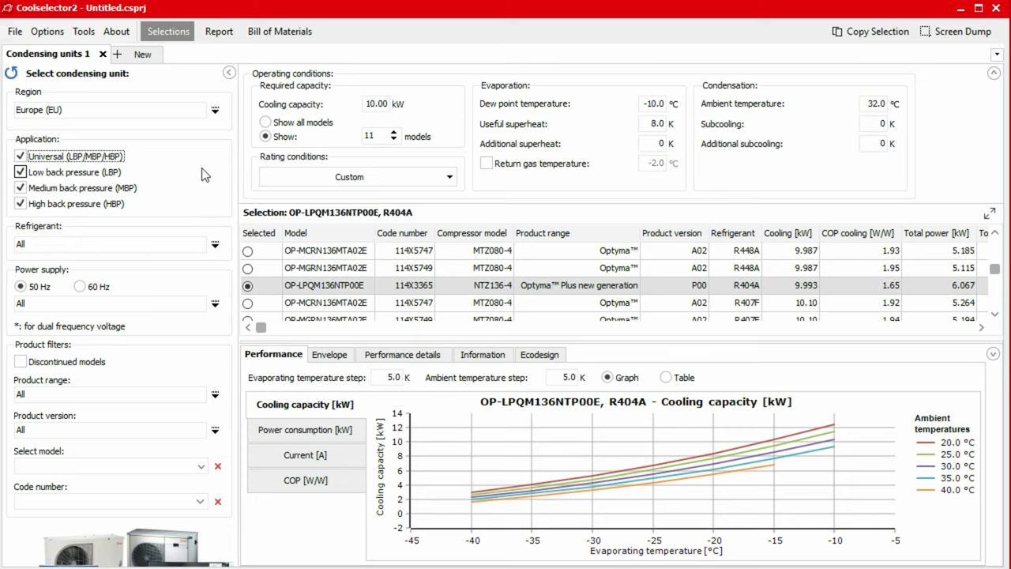
- Filter units to R448A, 50 Hz 380–400 V 3-phase supply, and Optyma Plus new generation
click(215, 243)
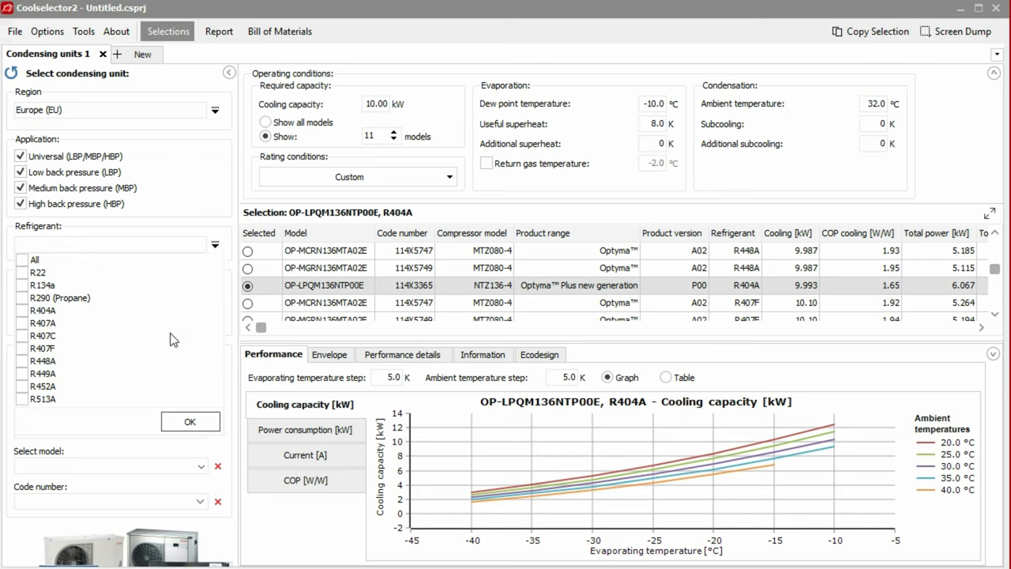
click(21, 360)
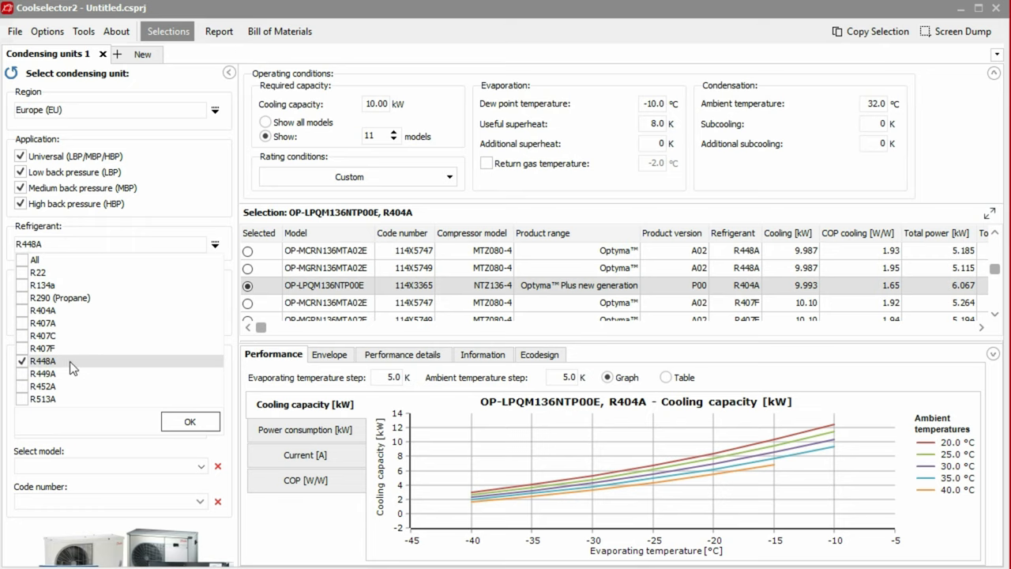
click(190, 421)
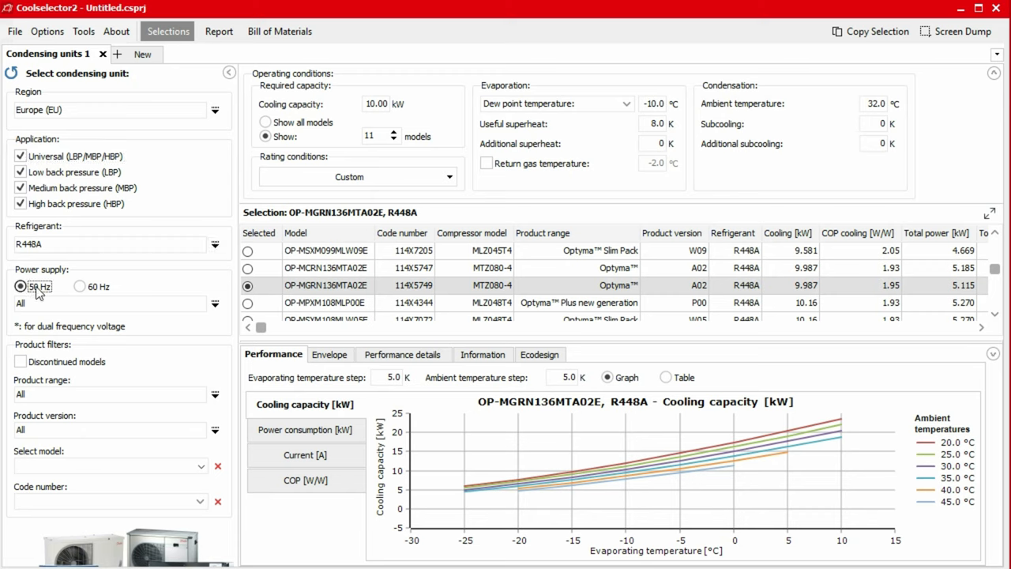
click(215, 305)
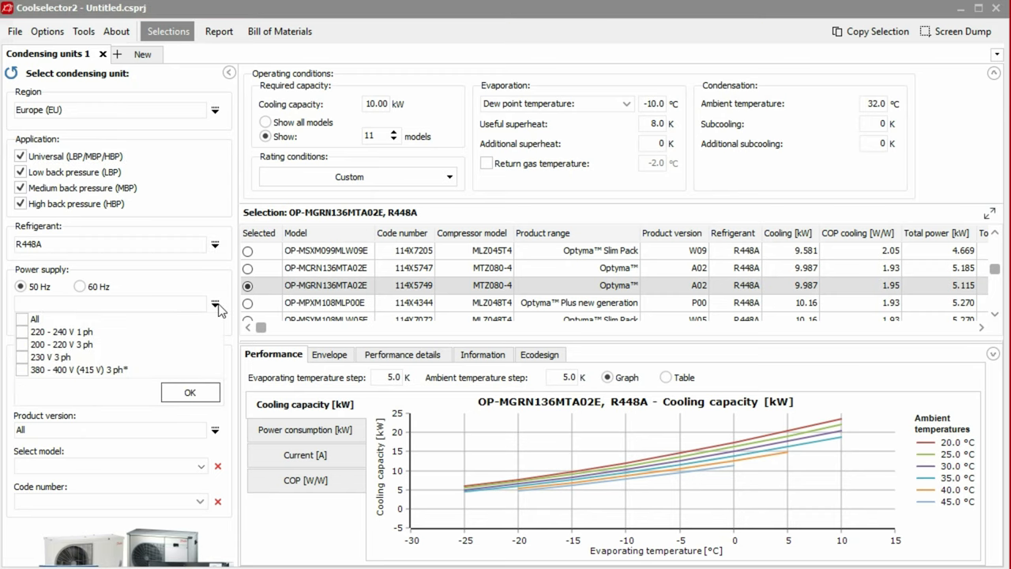
click(22, 369)
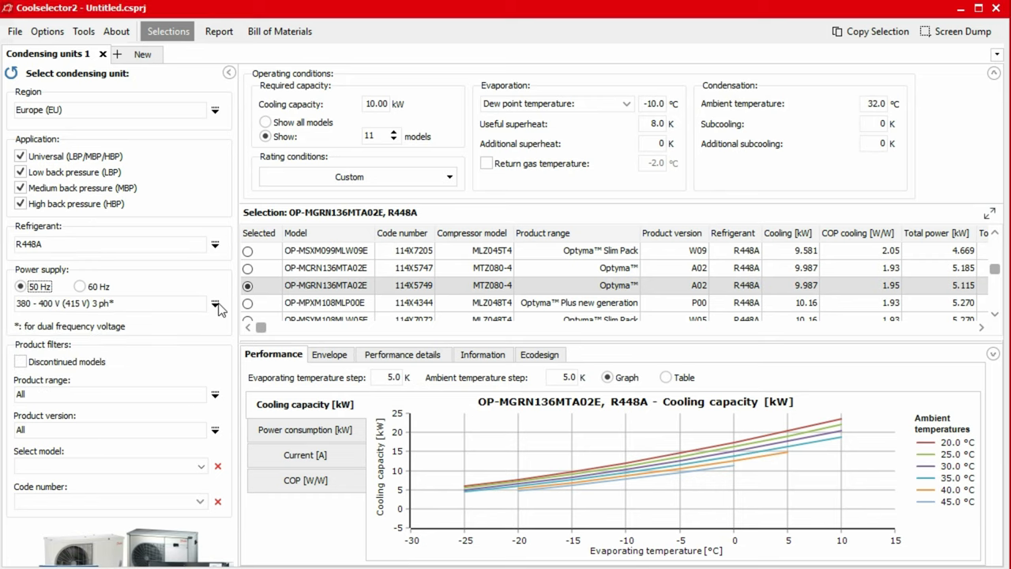
click(215, 395)
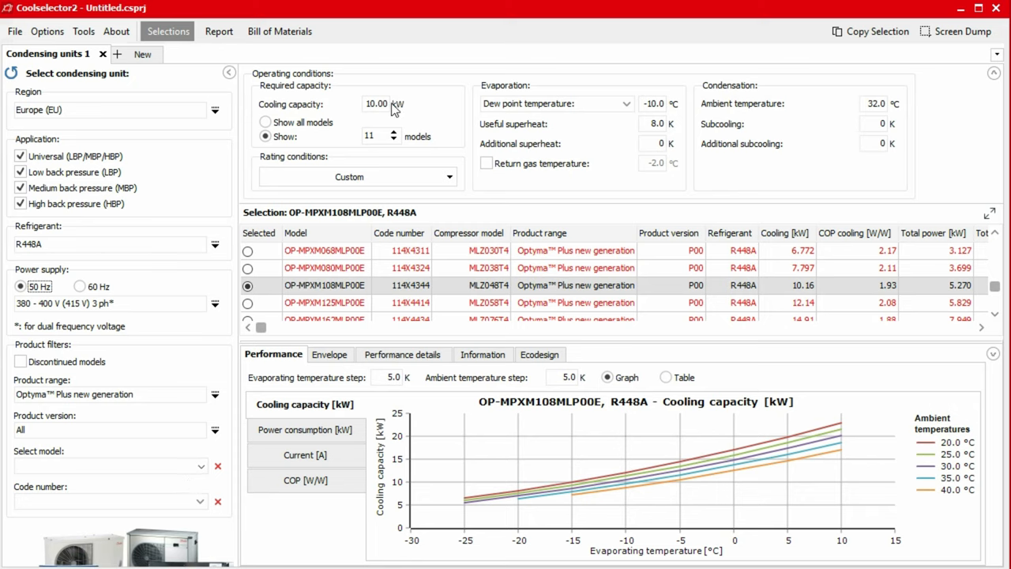
- Set the required cooling capacity to 9.8 kW and pick the evaporating temperature definition
triple_click(376, 104)
text(9.800)
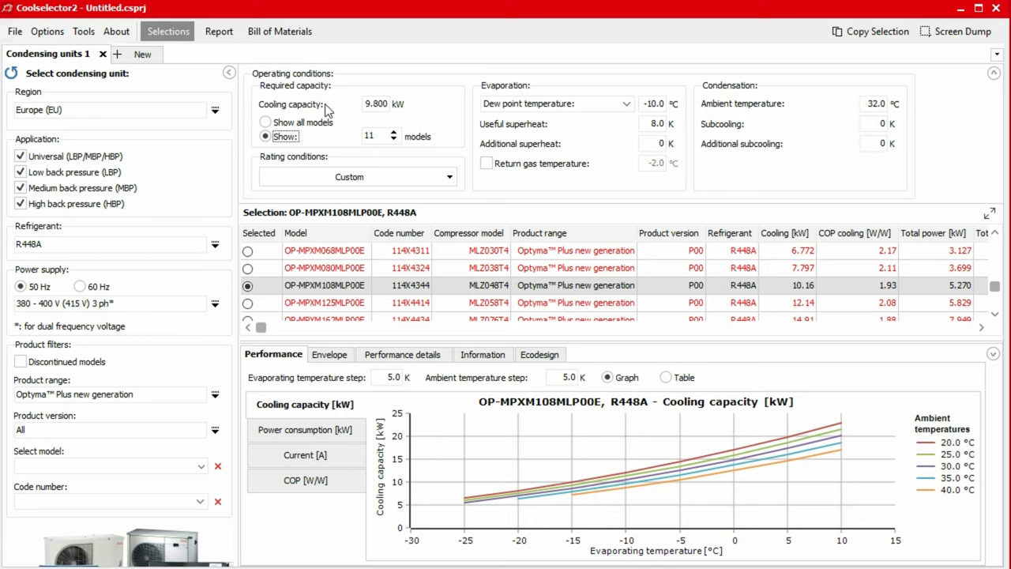
click(625, 103)
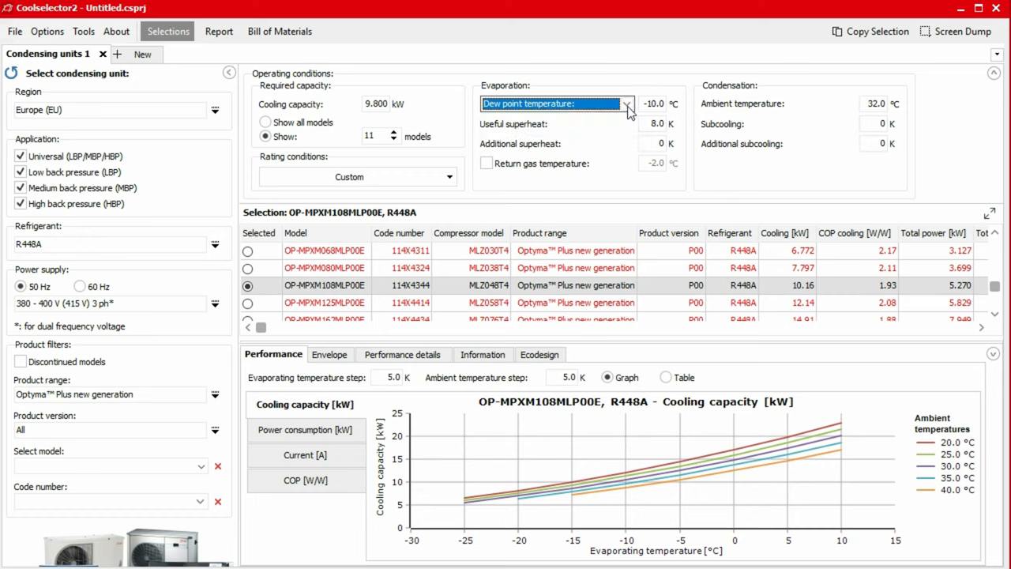
mouse_move(686, 111)
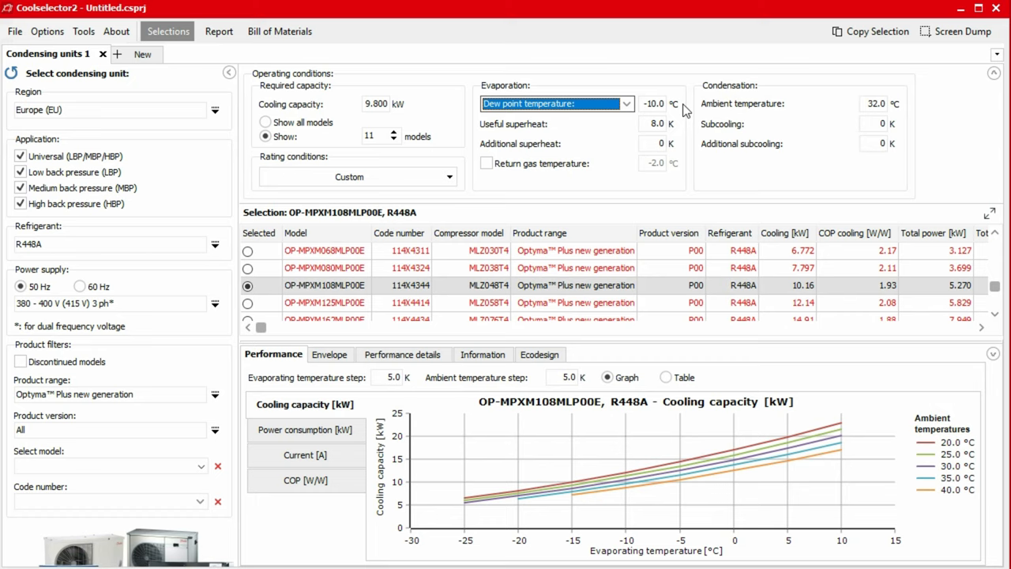
mouse_move(689, 131)
text(4)
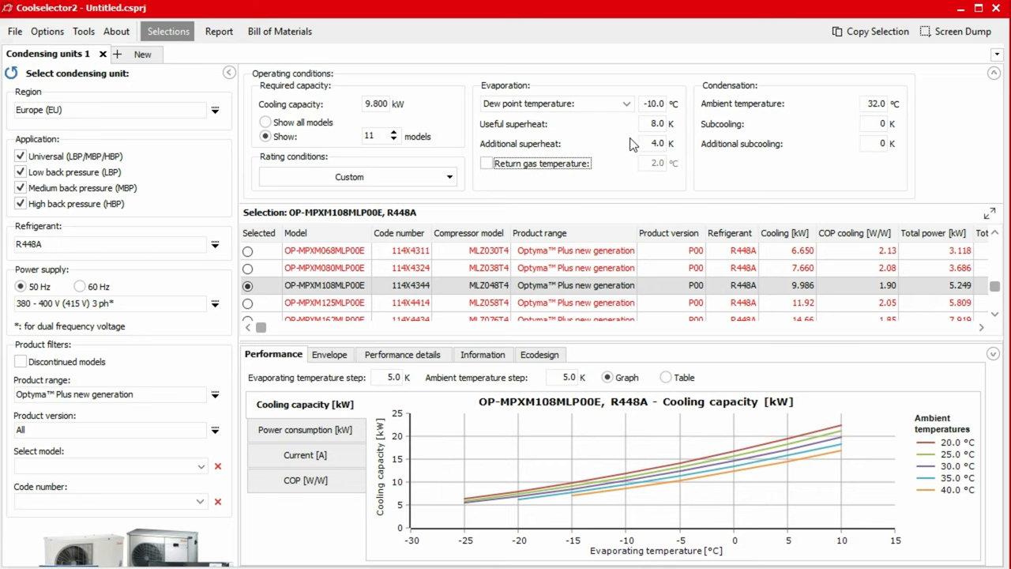
mouse_move(911, 117)
text(1)
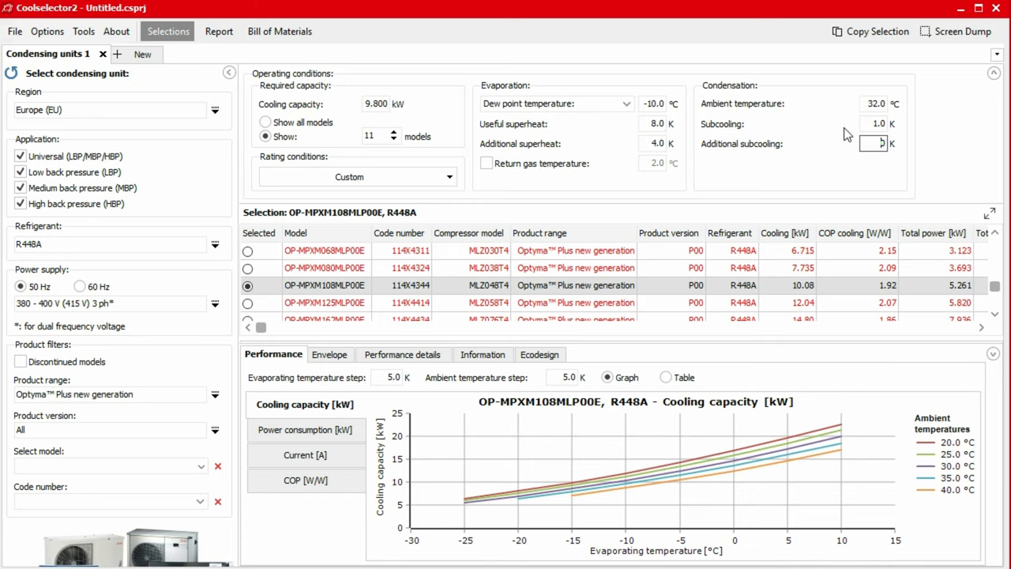
click(449, 176)
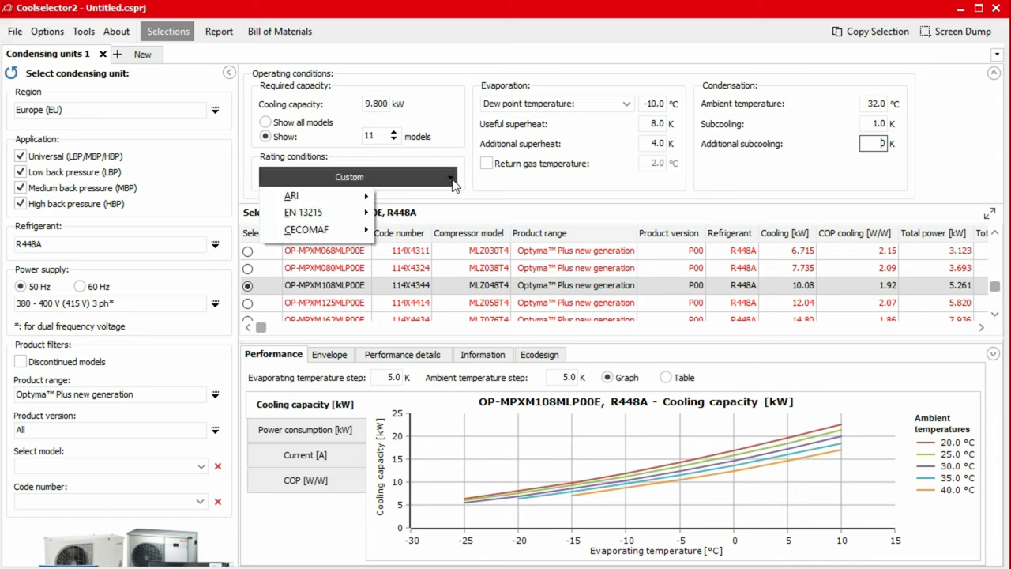
click(450, 176)
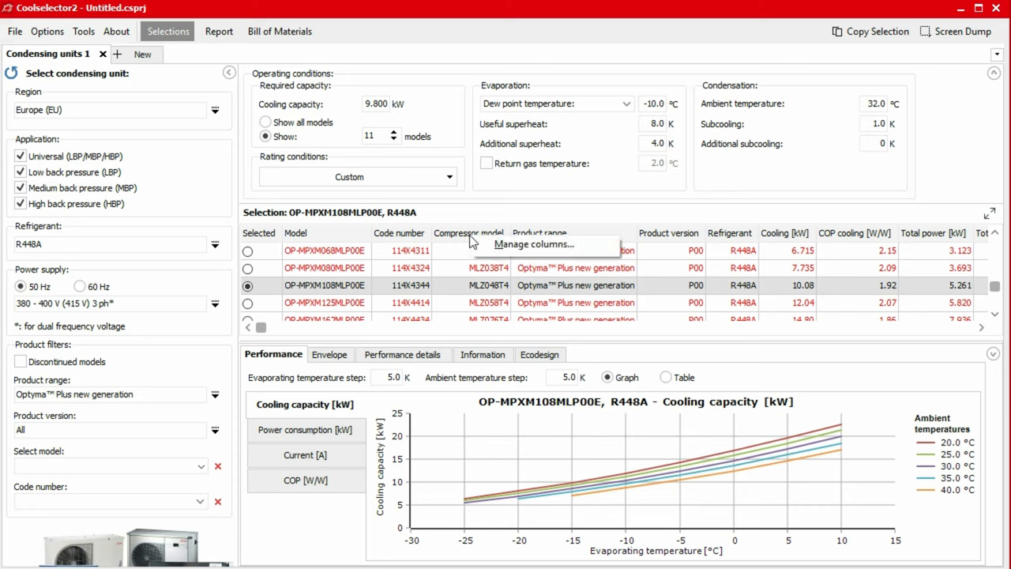
mouse_move(498, 243)
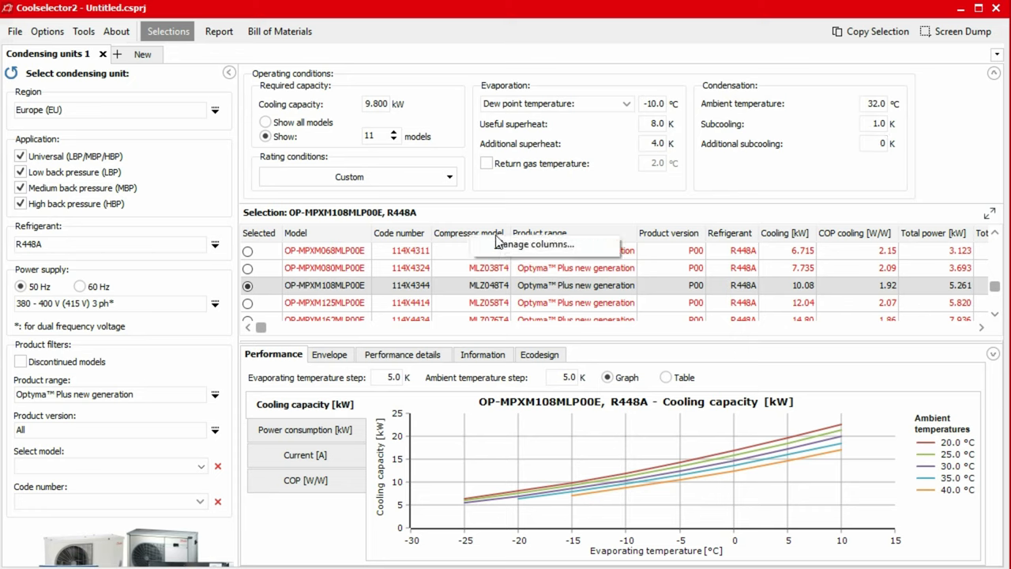
mouse_move(471, 243)
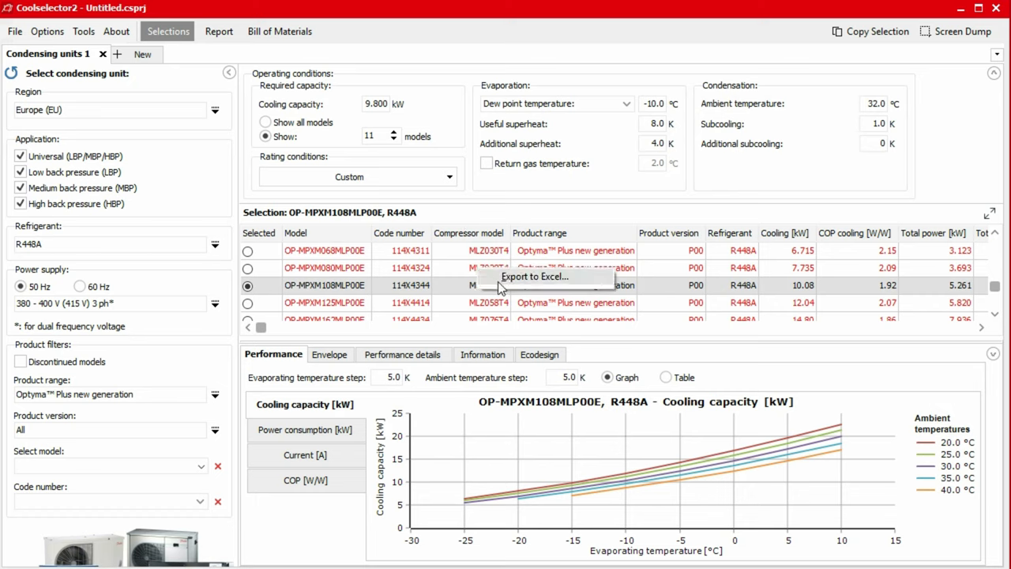
mouse_move(487, 276)
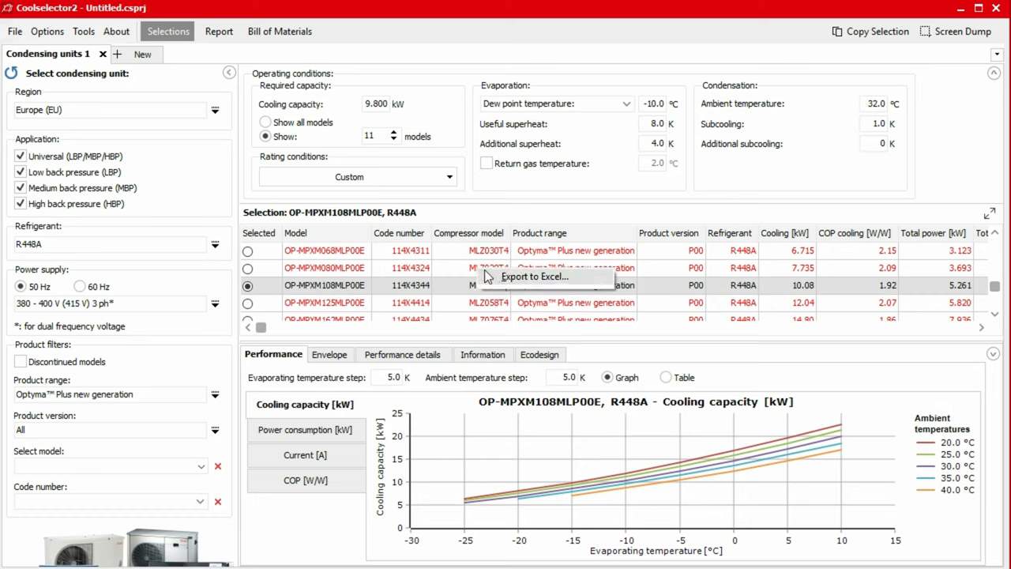
mouse_move(454, 218)
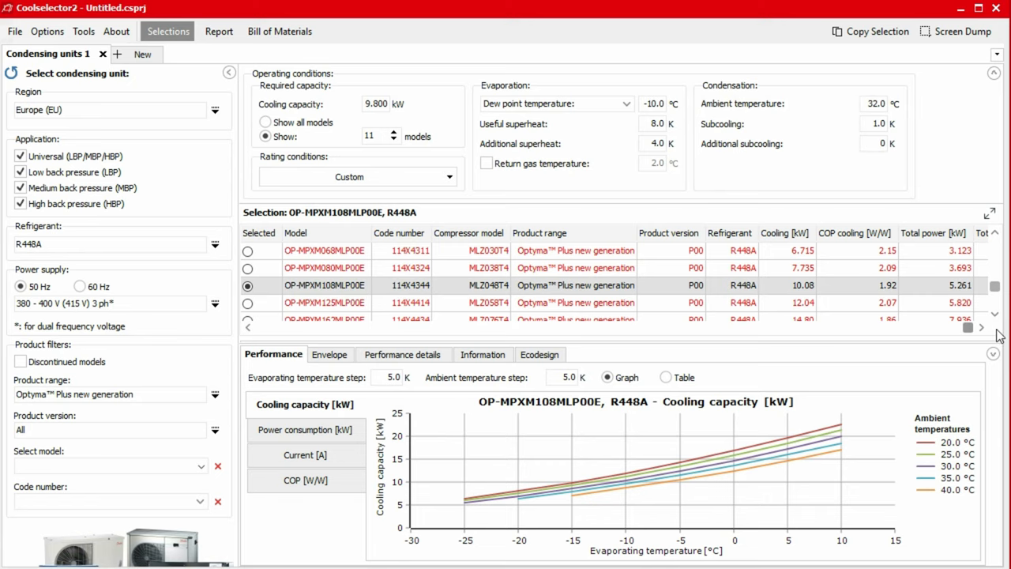
- Check the Match column and select OP-MPXM080MLP00E despite its 78.9% match
scroll(right, 3)
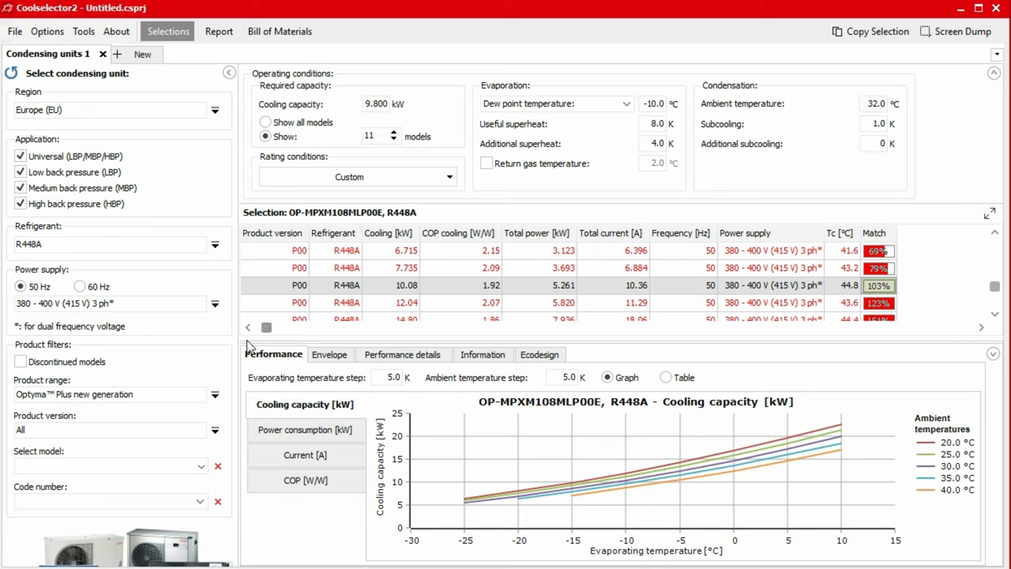
click(247, 268)
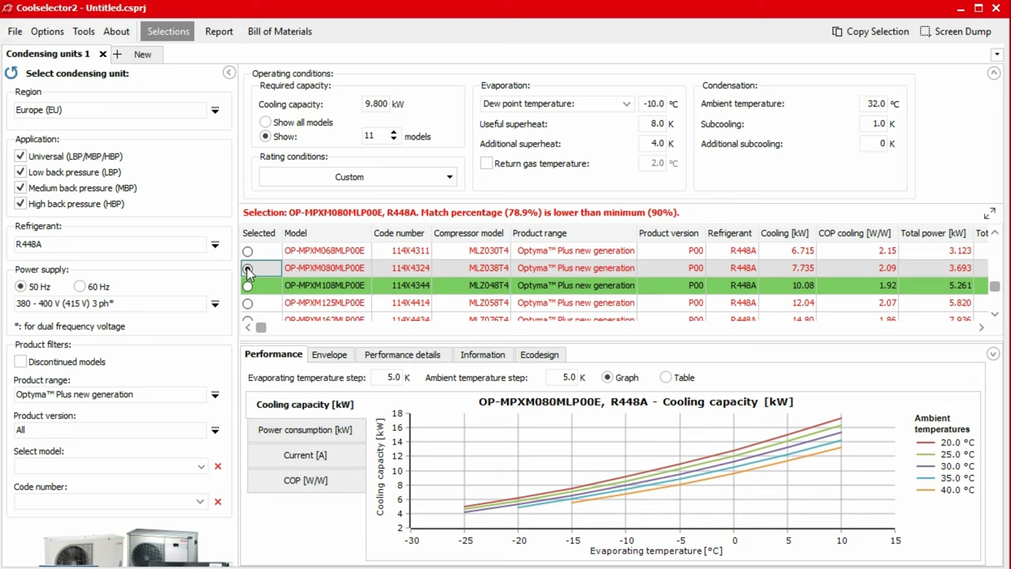
- Reselect OP-MPXM108MLP00E and collapse the input panels so results fill the window
click(248, 285)
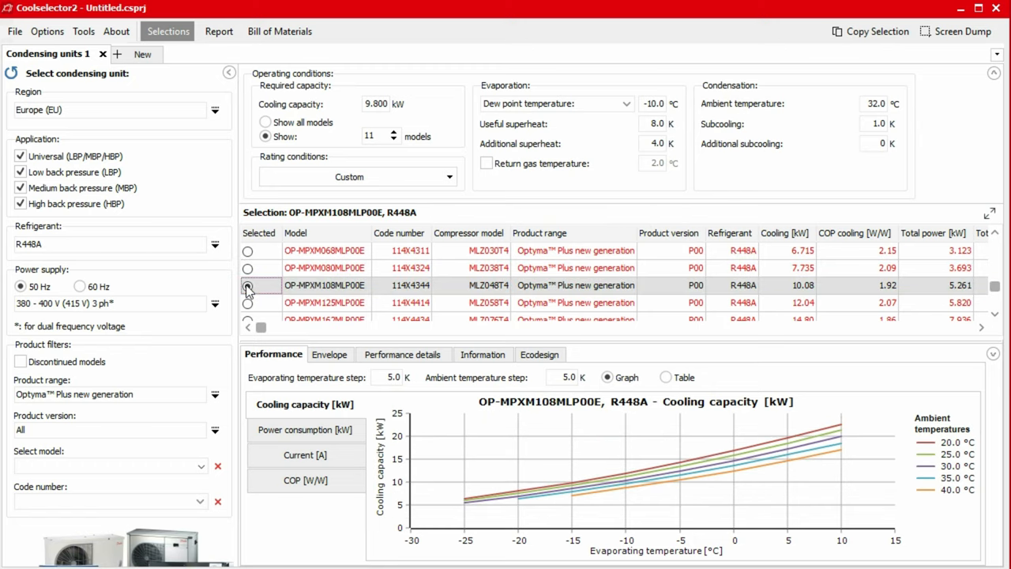
click(229, 73)
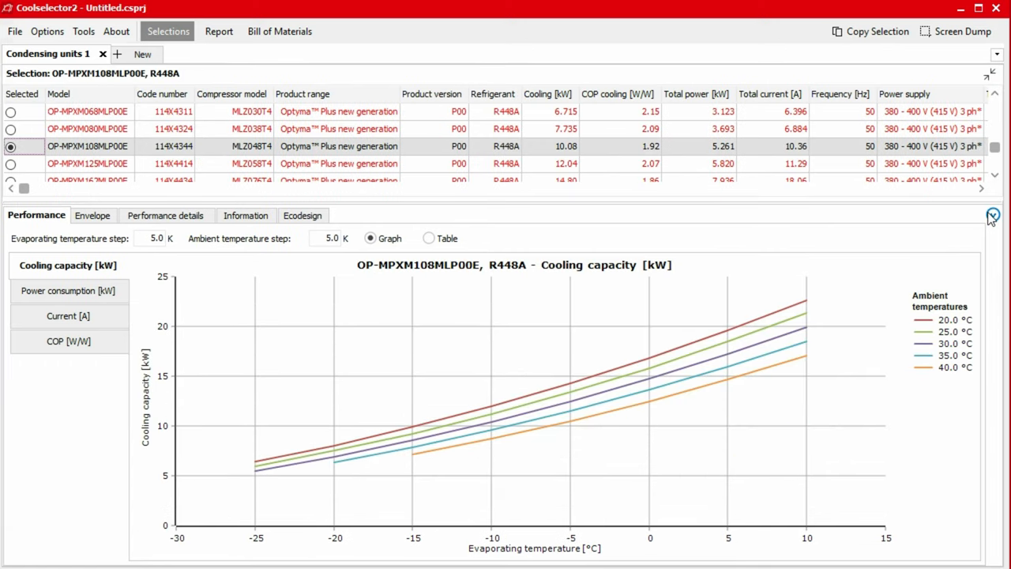
mouse_move(493, 205)
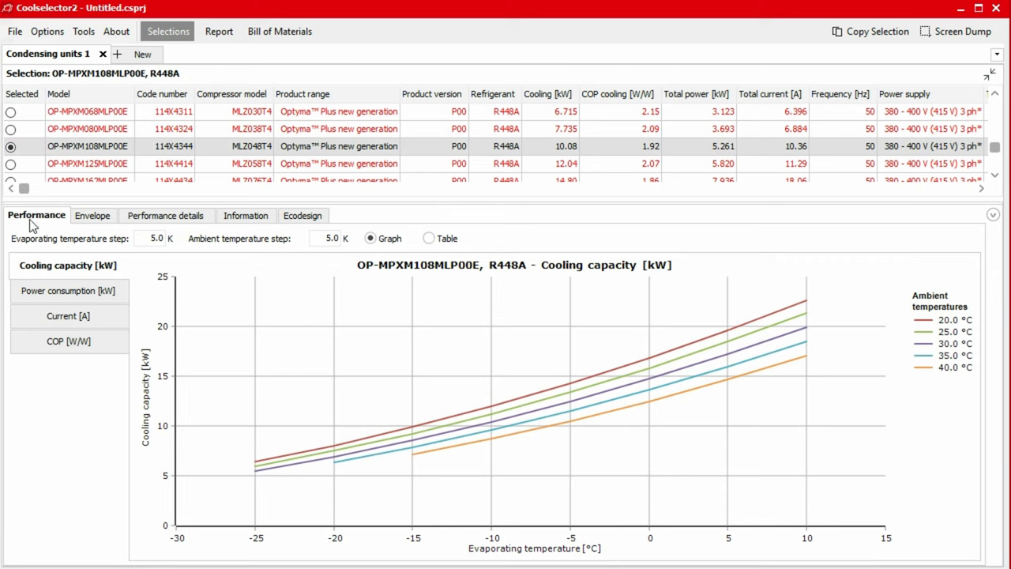
- Review power consumption and COP curves, then display cooling capacity as a table
click(68, 290)
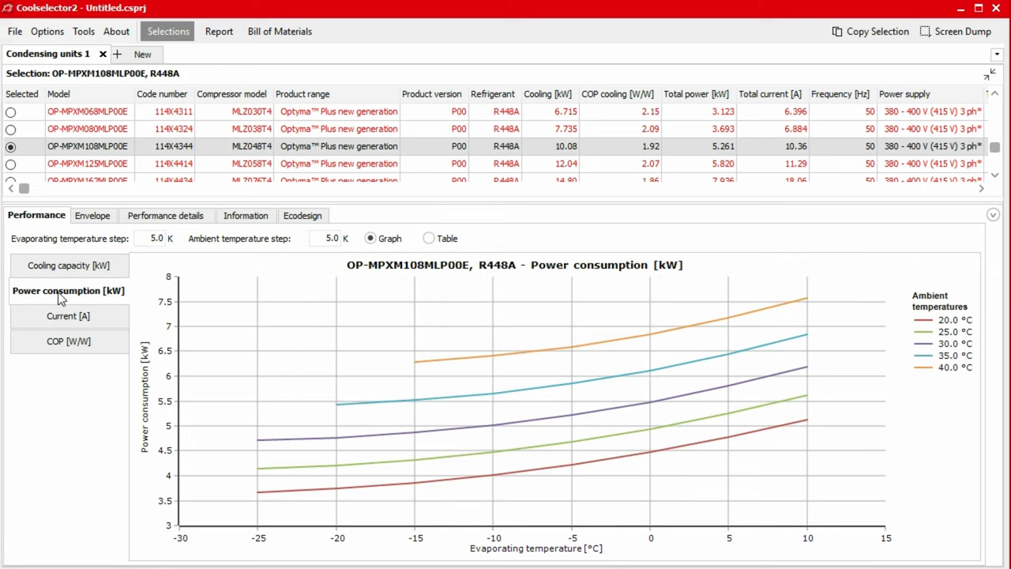
click(68, 341)
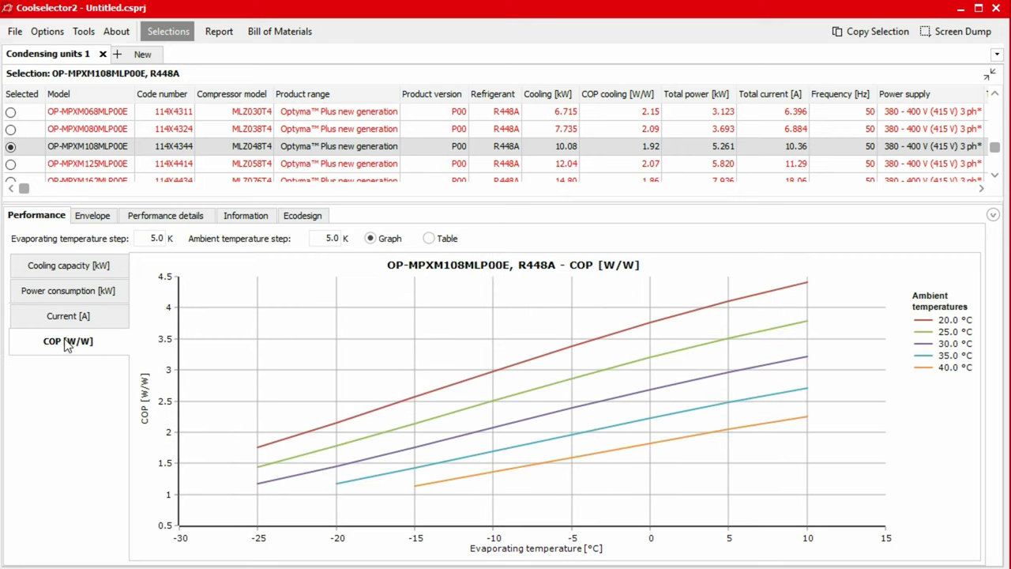
click(68, 264)
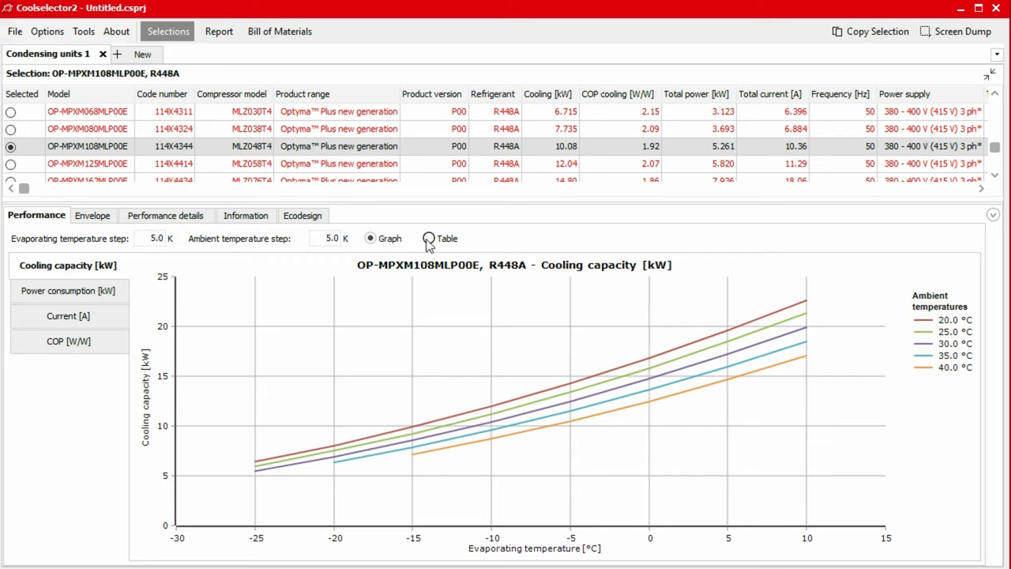
click(429, 237)
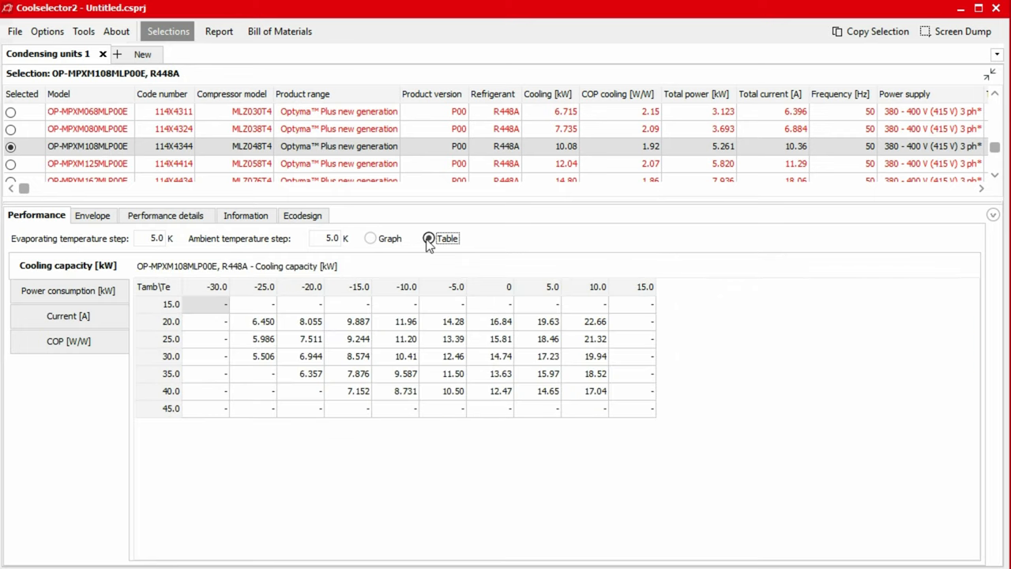
right_click(406, 339)
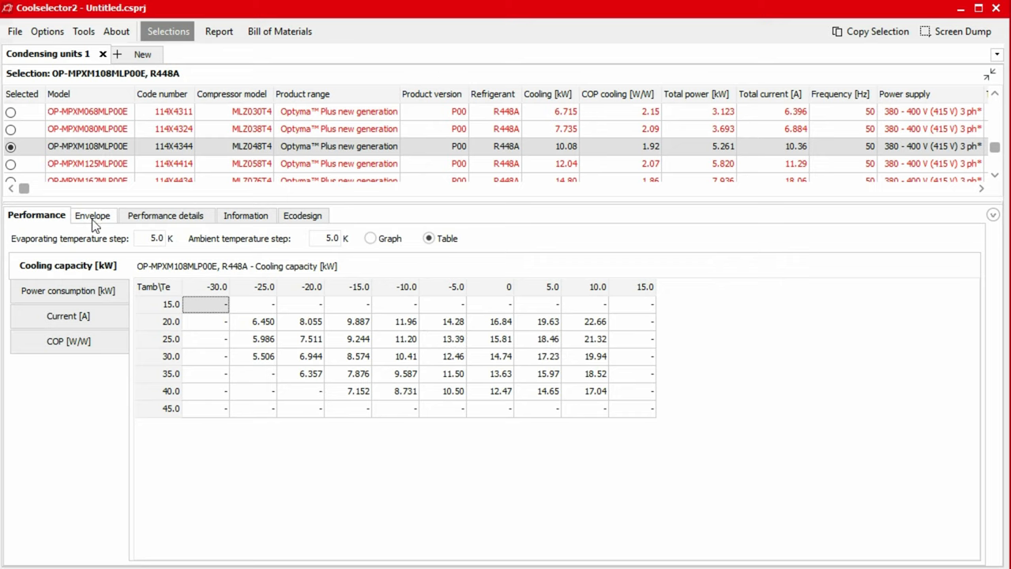
- Review the operating envelope, set ambient temperature to 40, and show the spare parts list
click(93, 215)
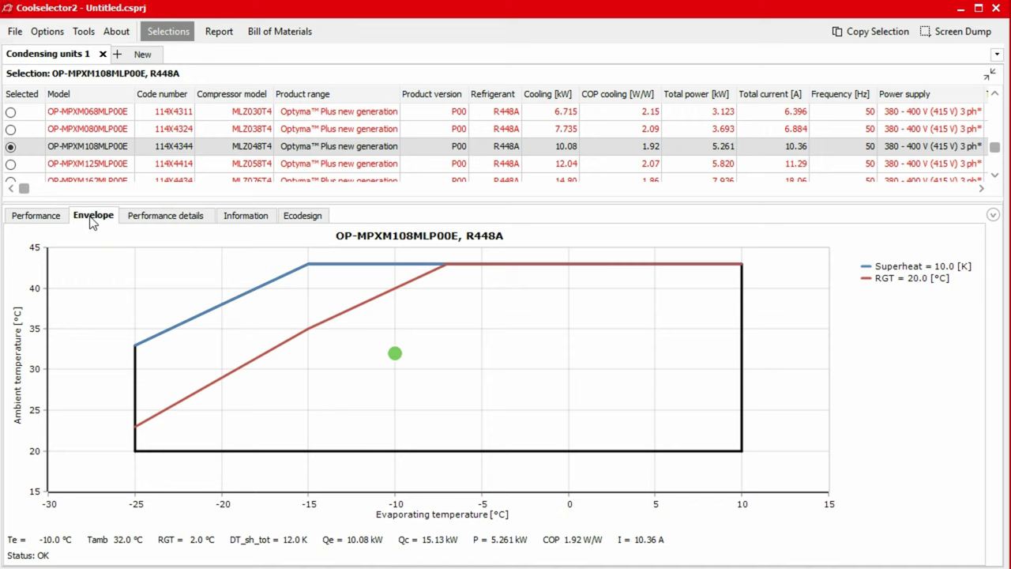
mouse_move(1002, 85)
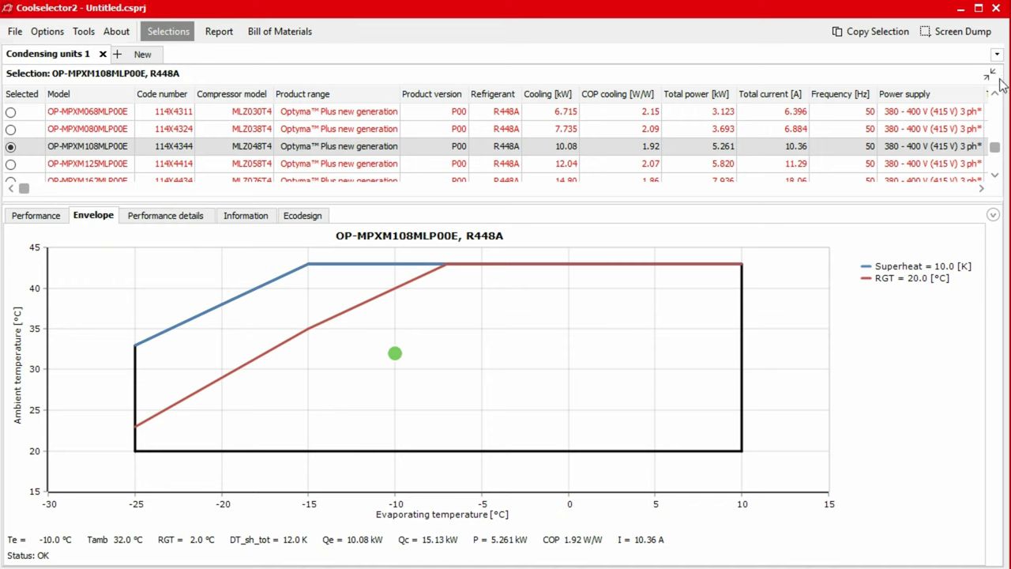
click(992, 73)
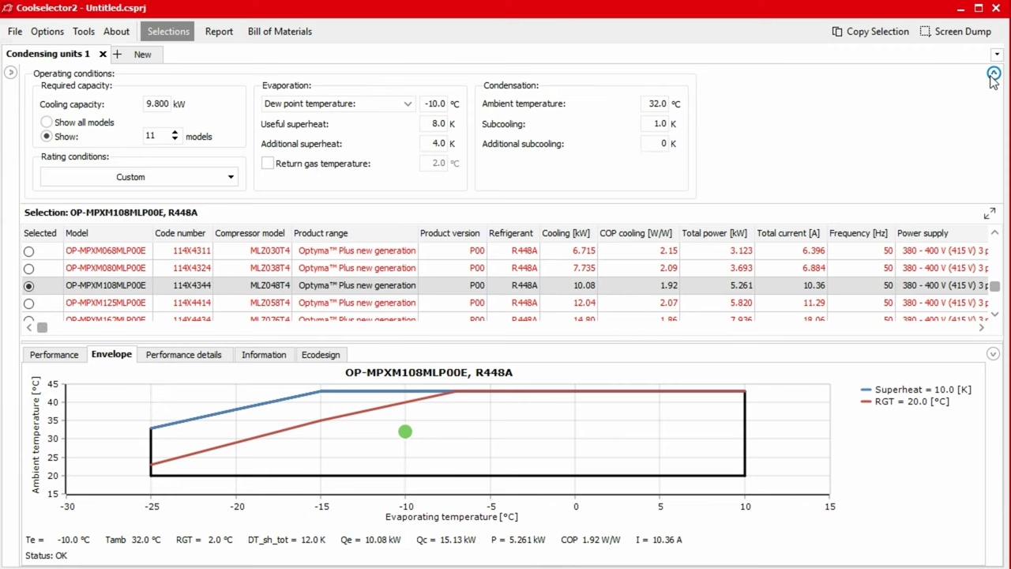
mouse_move(947, 87)
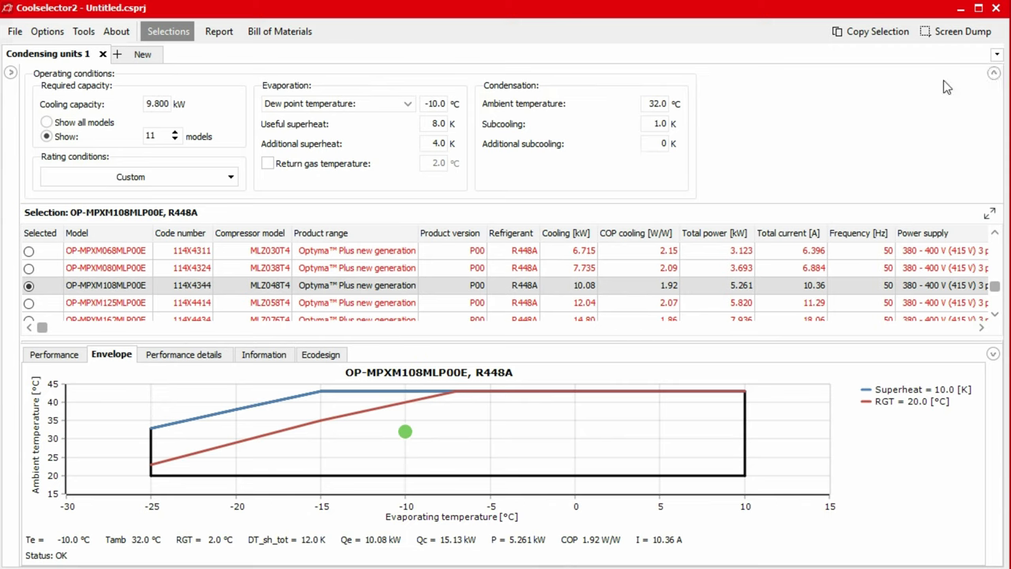
triple_click(657, 103)
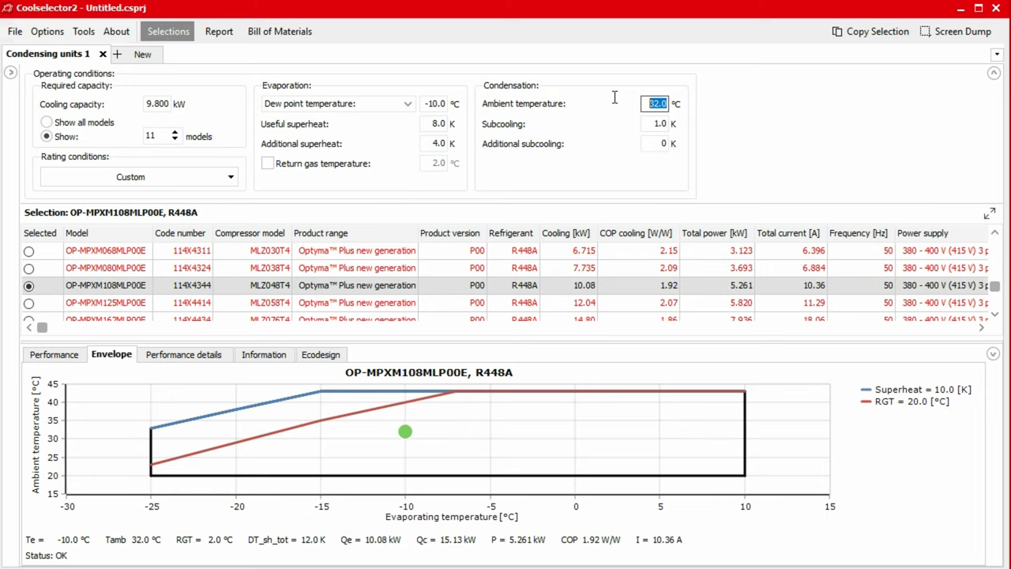
text(40)
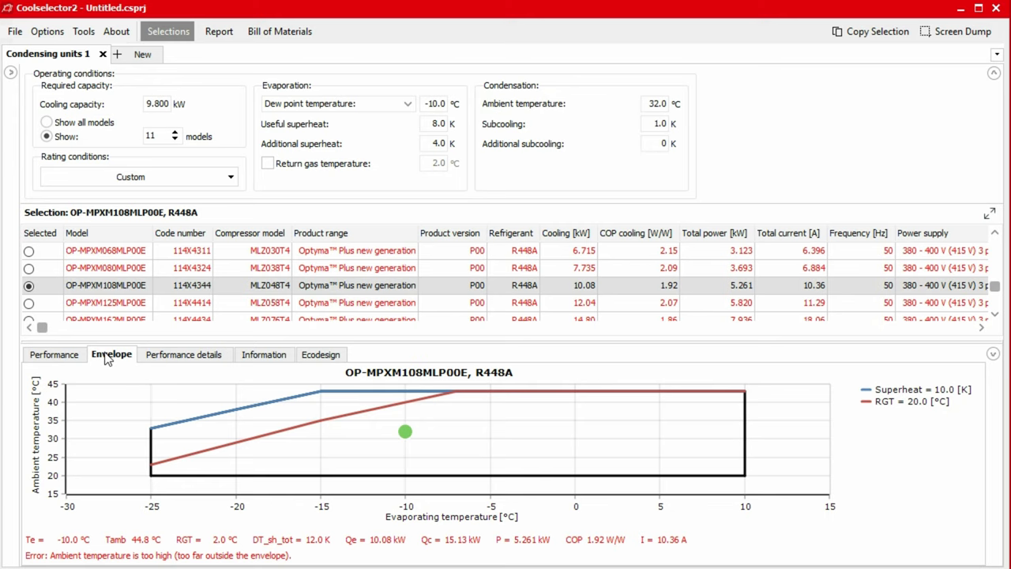
click(310, 423)
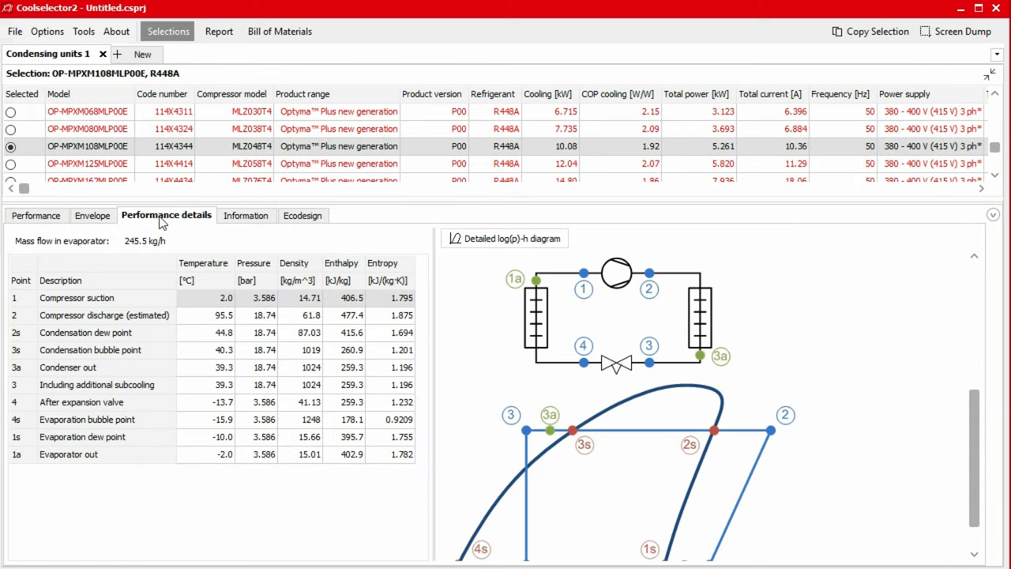
mouse_move(425, 258)
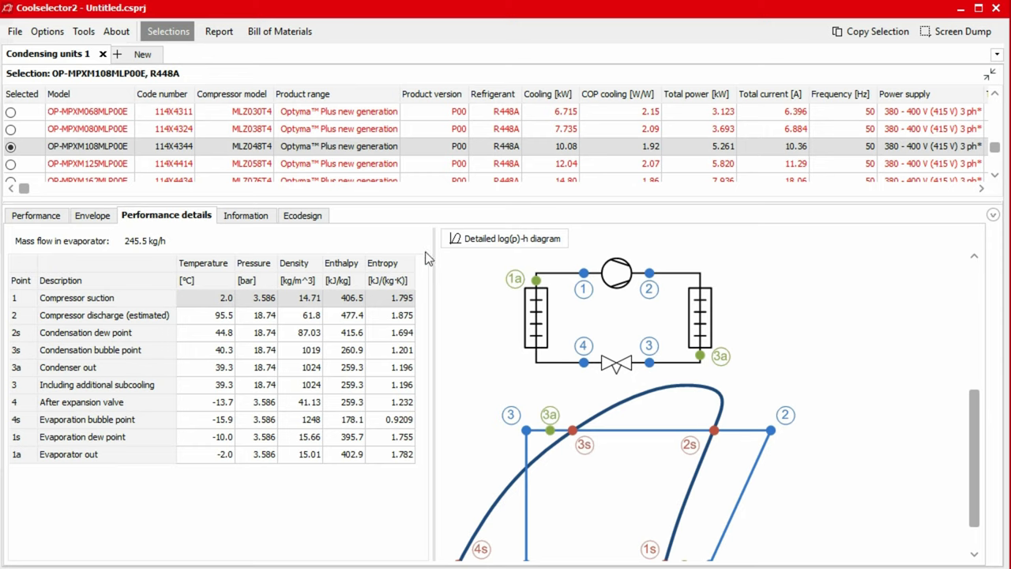
click(506, 238)
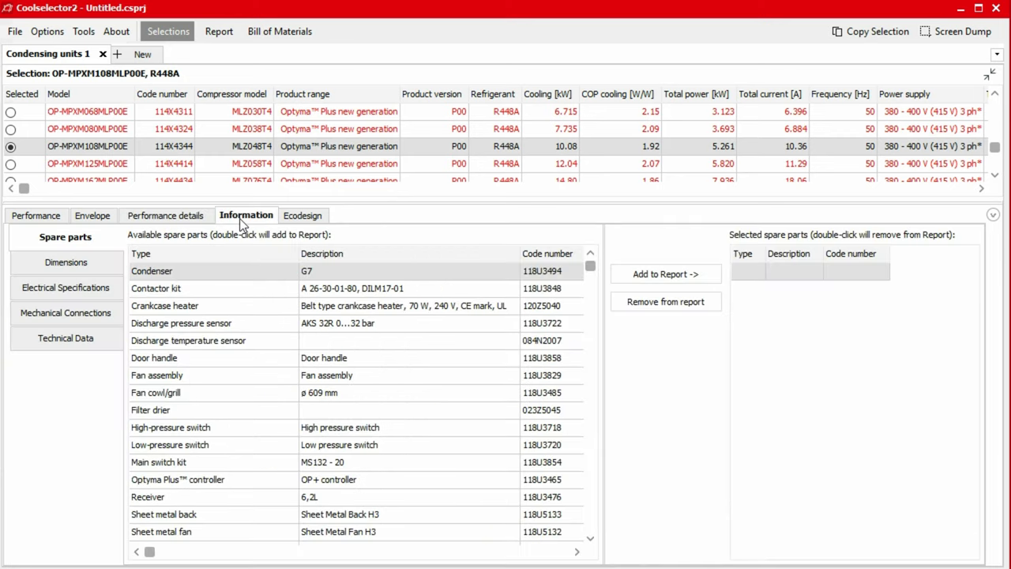
- Add the Discharge pressure sensor (AKS 32R, 118U3722) to the report's spare parts
click(66, 262)
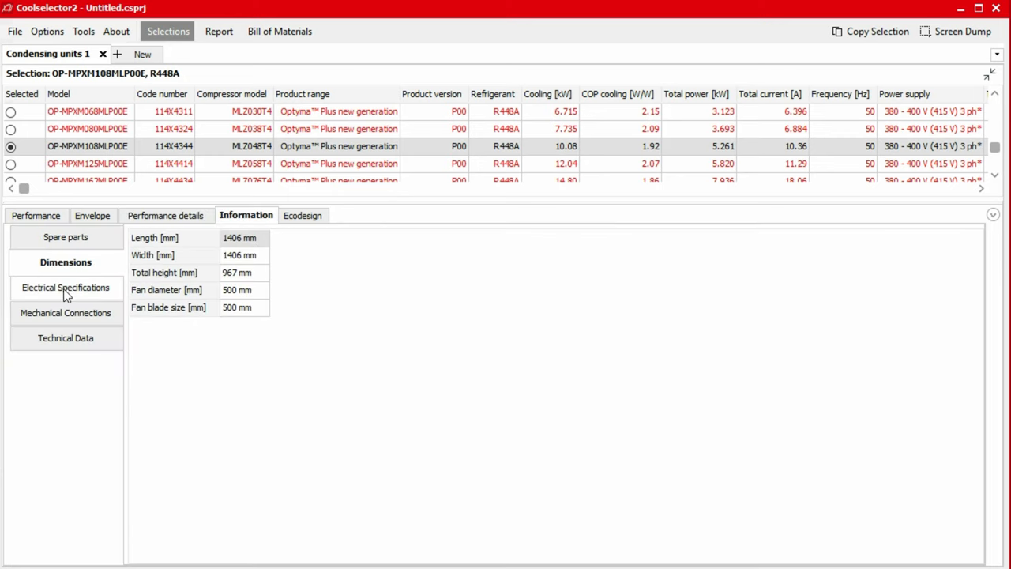
click(66, 312)
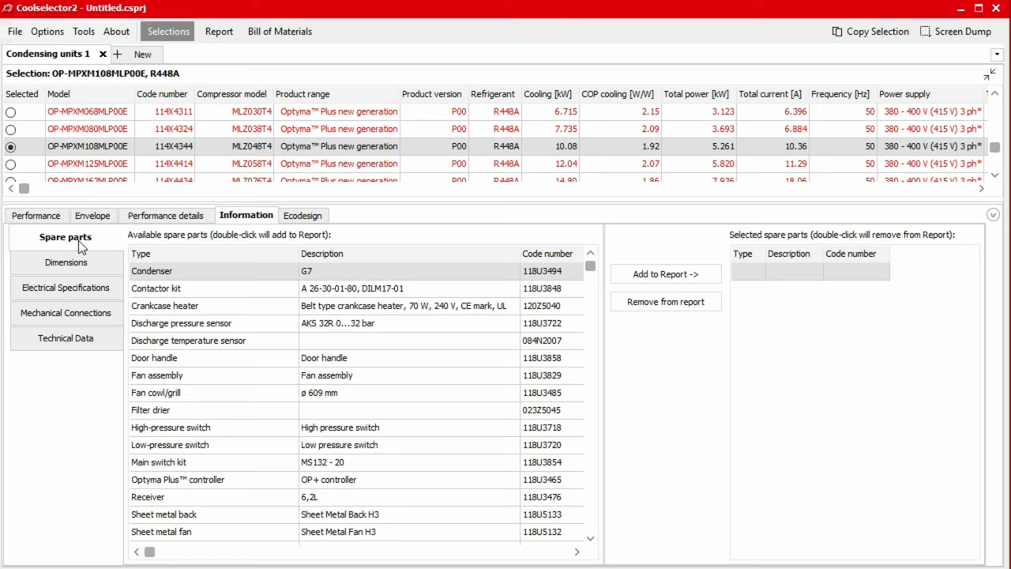
mouse_move(204, 327)
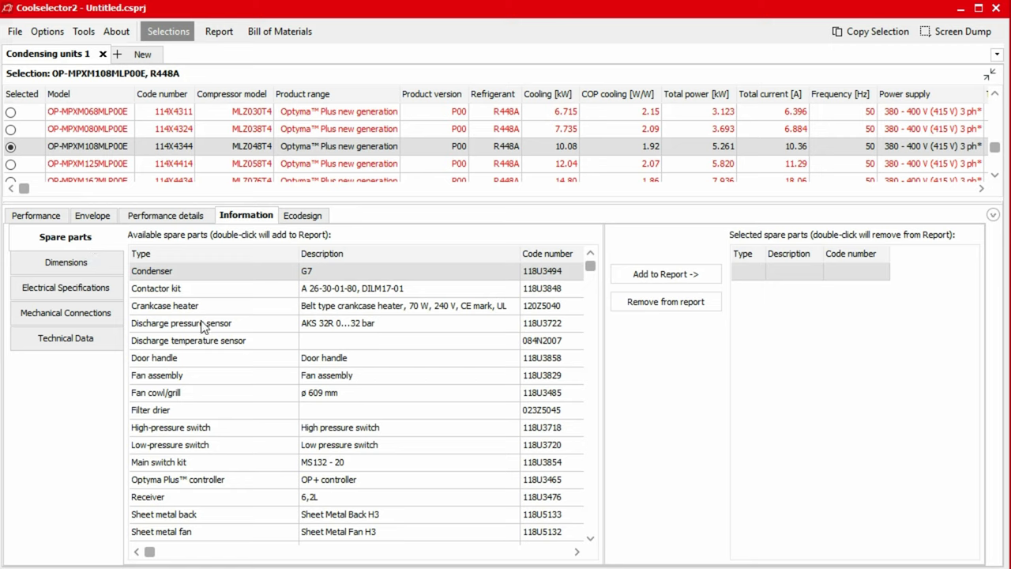
click(181, 323)
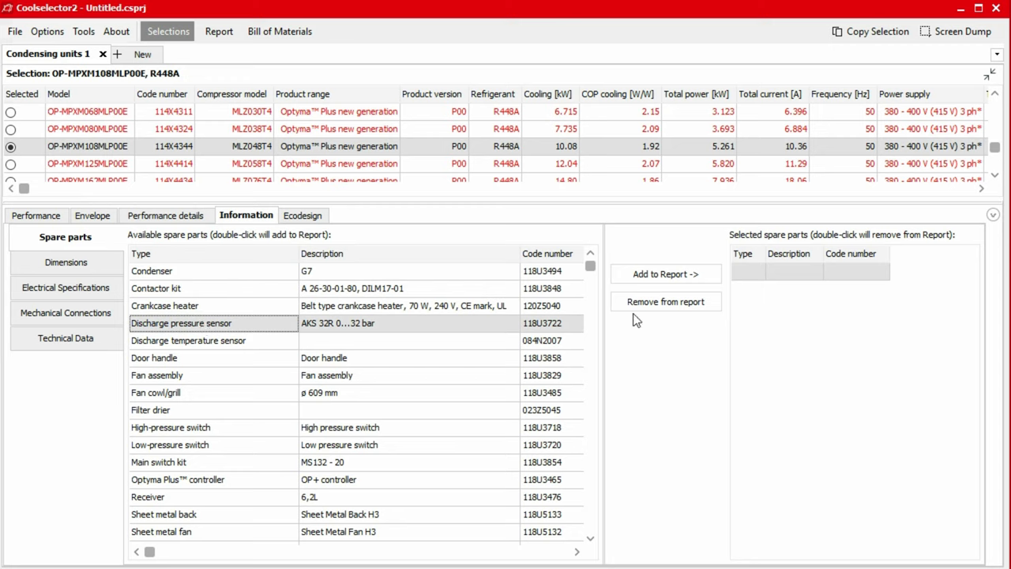
click(665, 274)
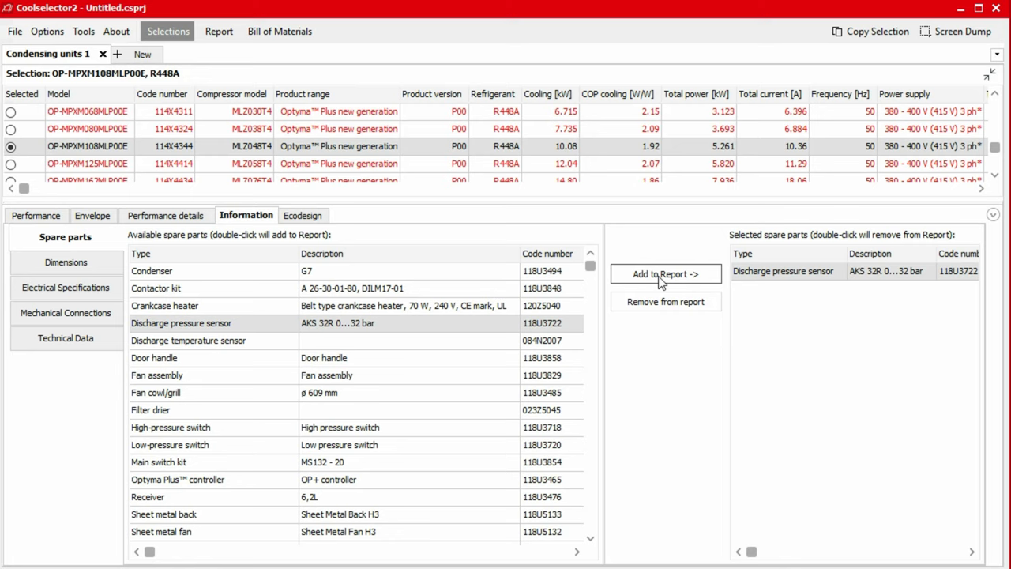
mouse_move(331, 229)
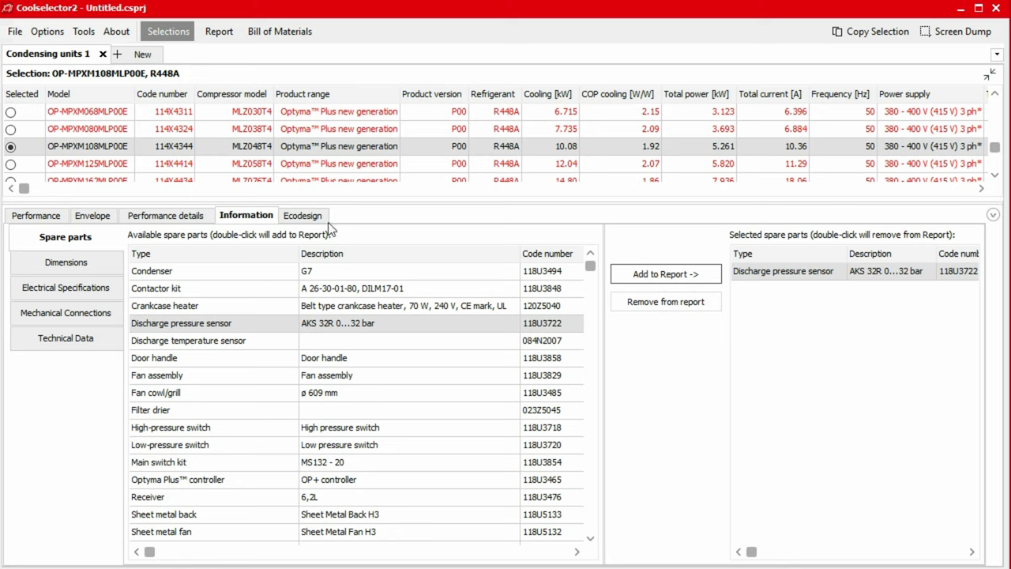
- Review the Ecodesign data (2018 compliant, SEPR 3.48) and move to the Report
click(302, 215)
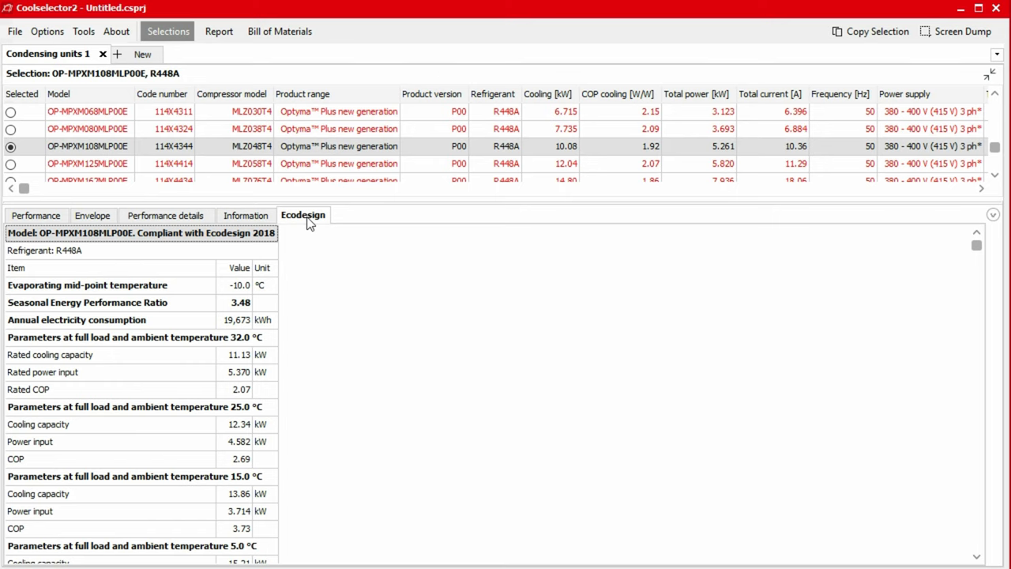
click(219, 30)
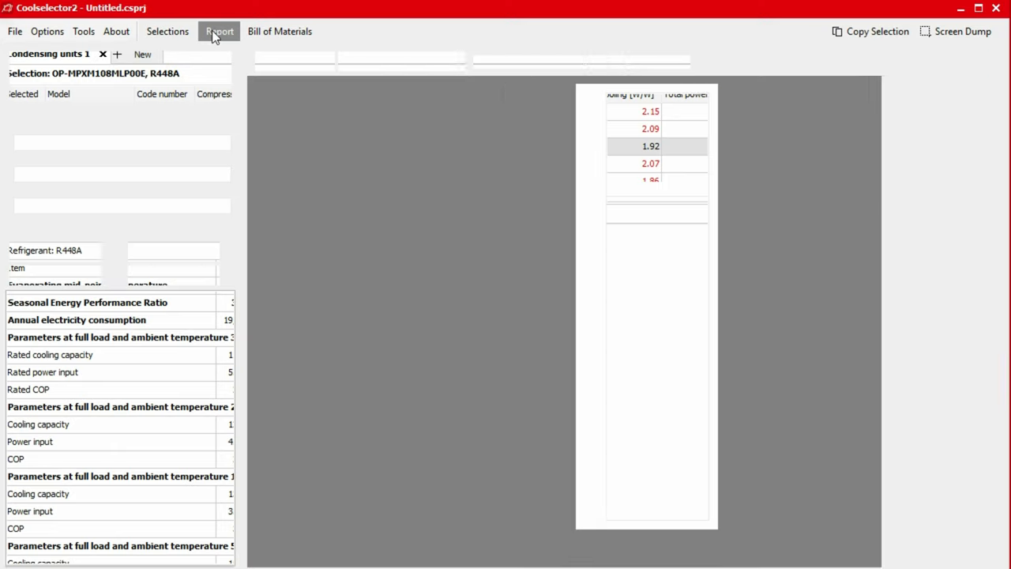
- Enter 'Example' as the Condensing units 1 report comment, then return to Selections
click(219, 31)
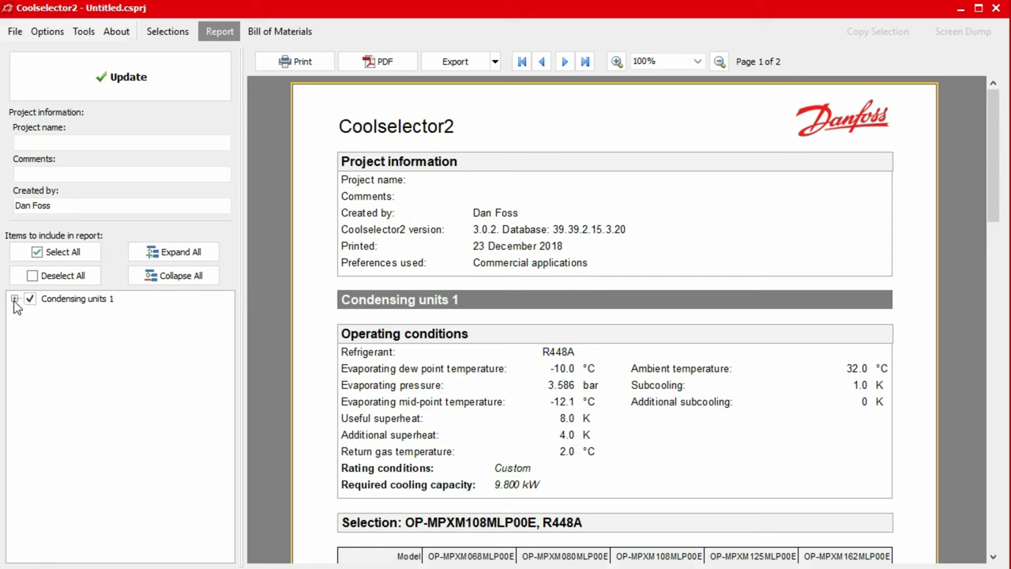
click(14, 298)
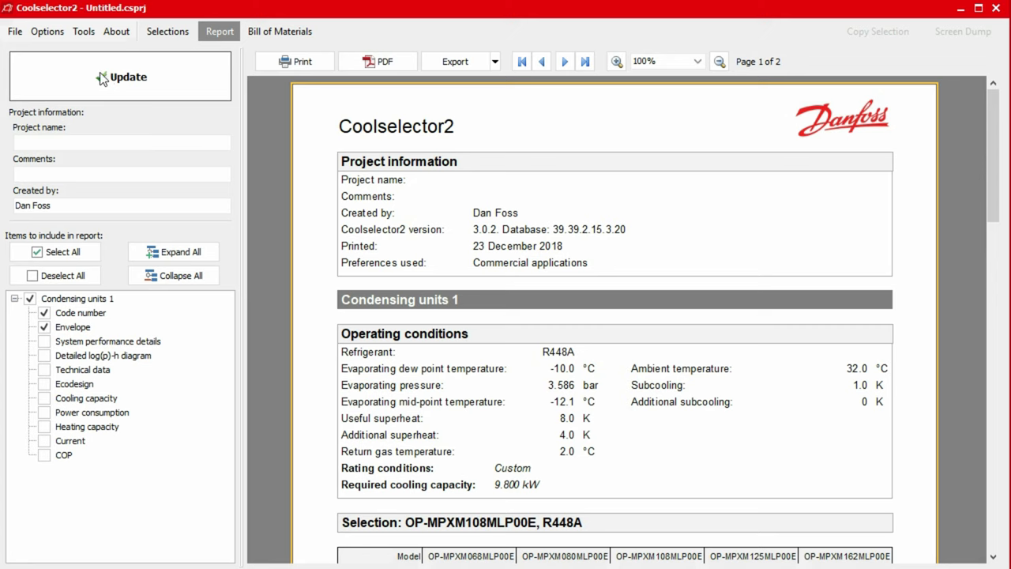
click(121, 142)
text(E)
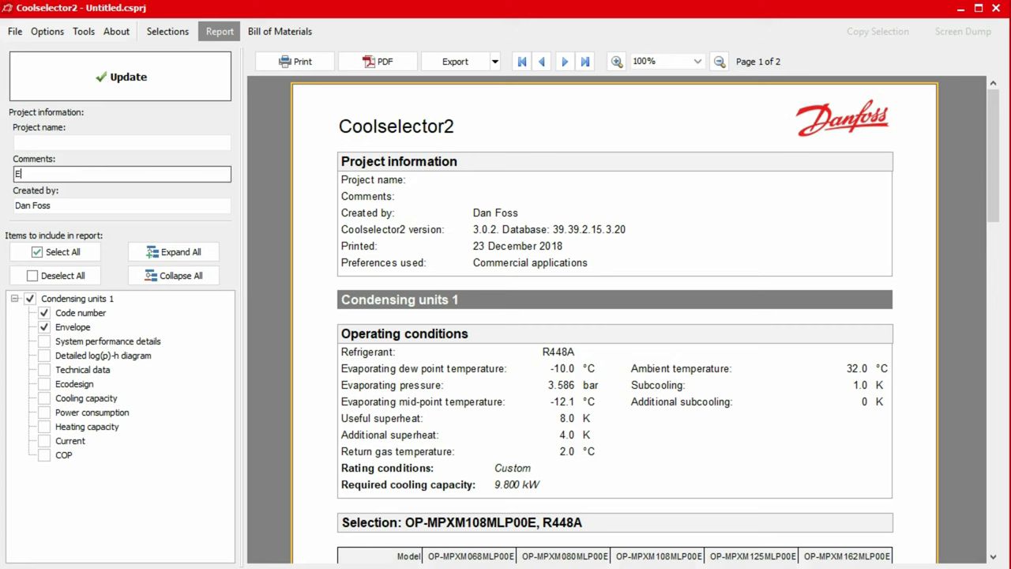
text(xample)
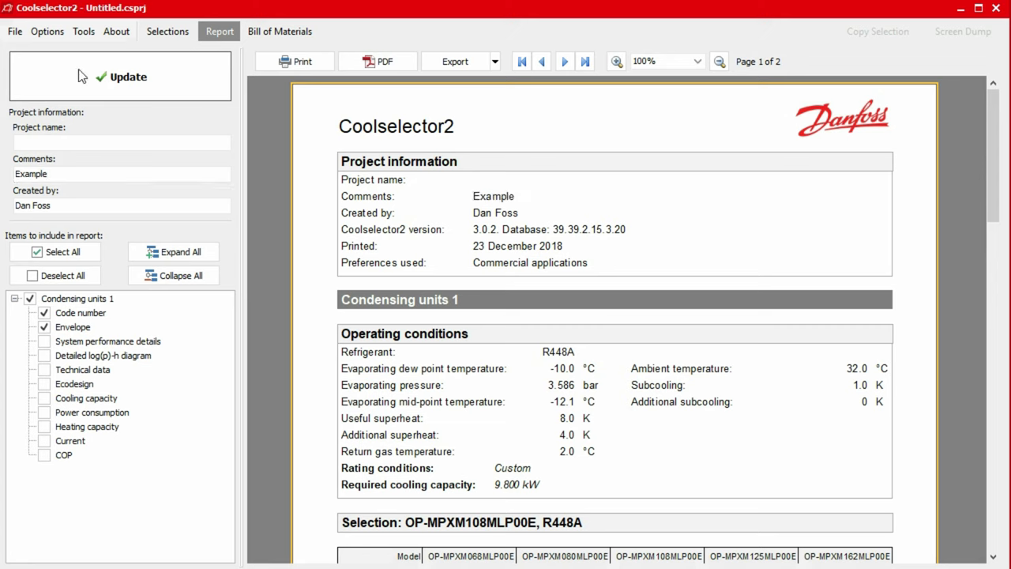
mouse_move(506, 71)
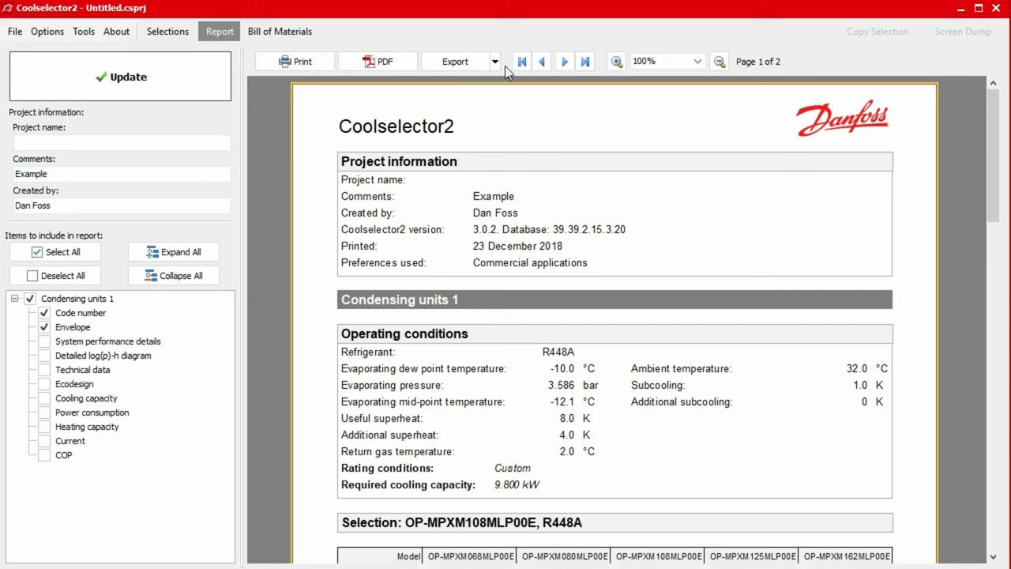
click(166, 31)
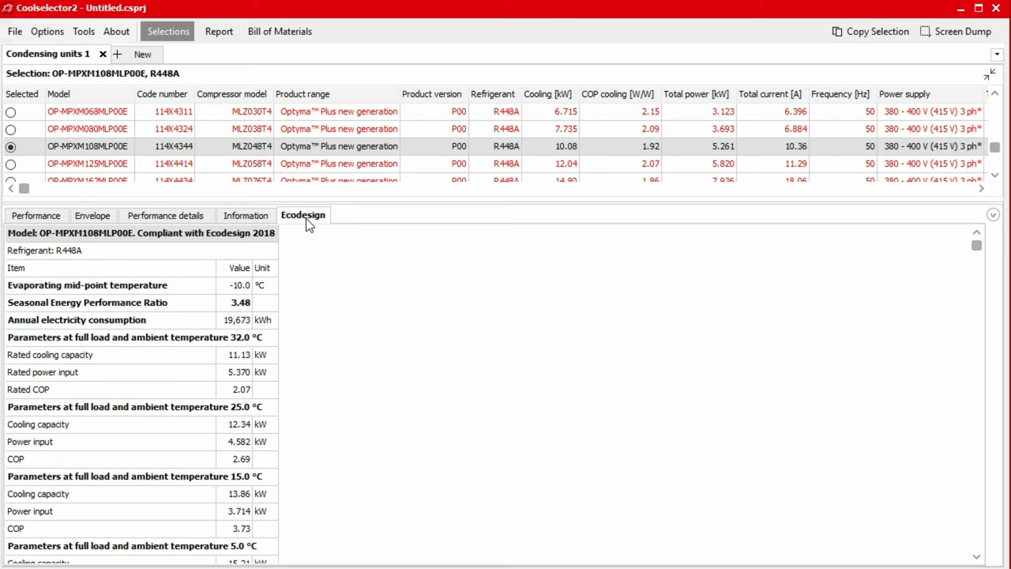
mouse_move(275, 84)
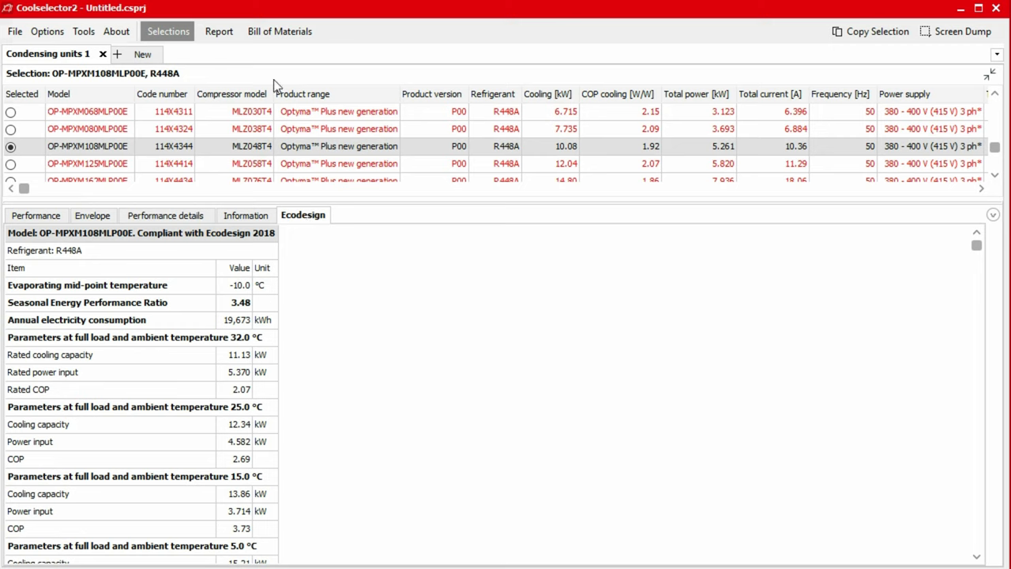
- Set the Bill of Materials project name to 'Example' and update the list
click(279, 31)
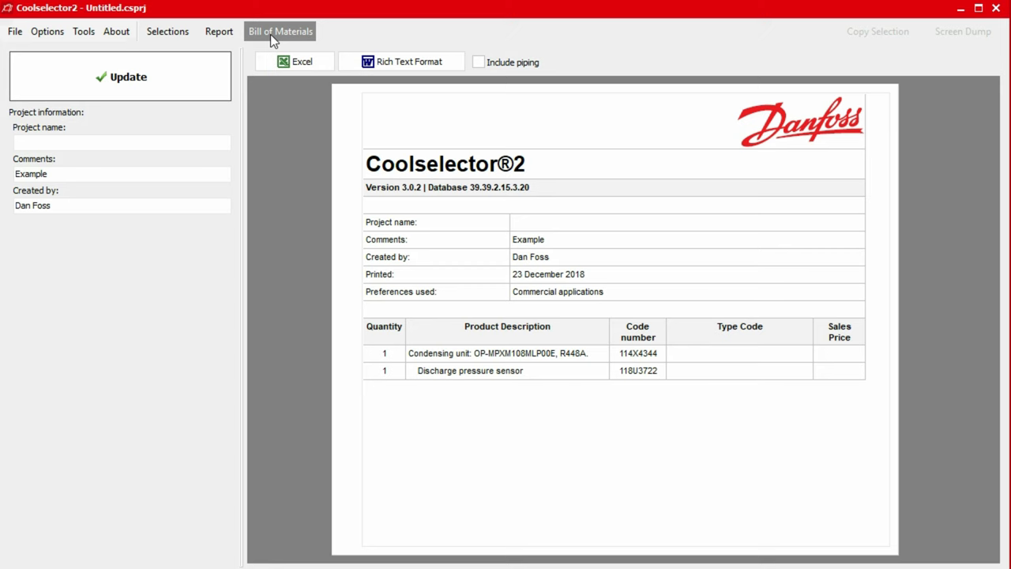
click(121, 142)
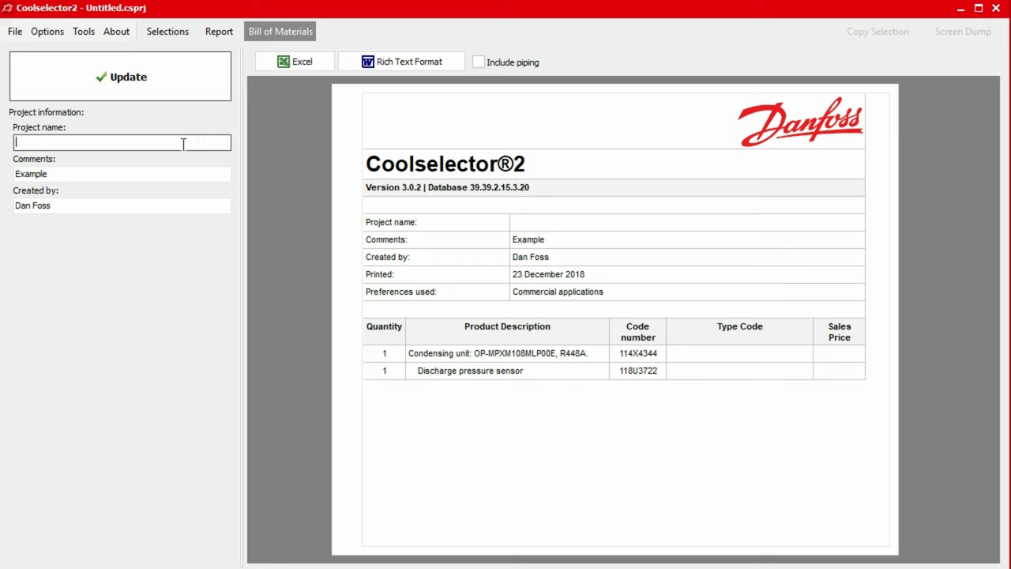
text(Example)
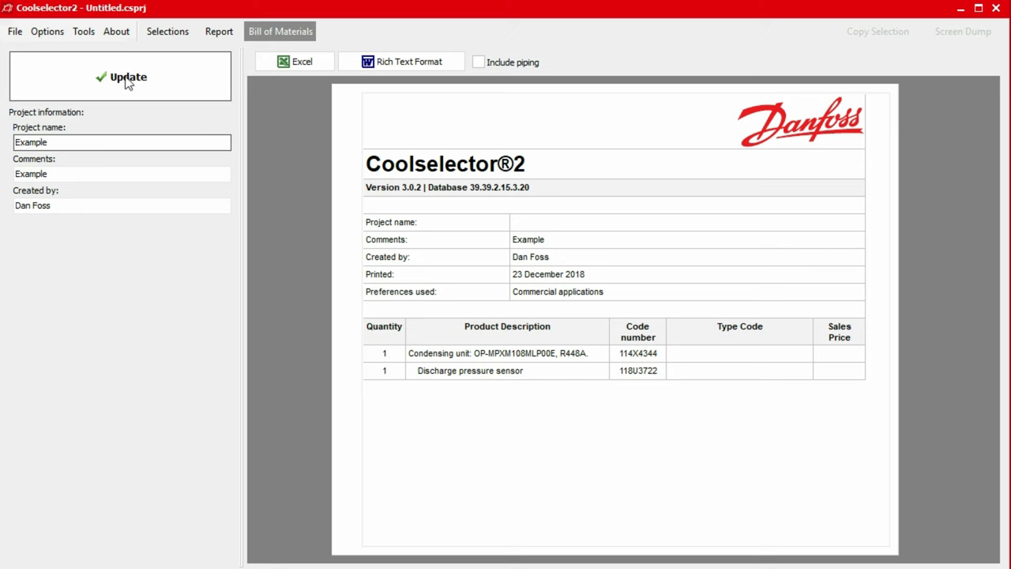
click(127, 76)
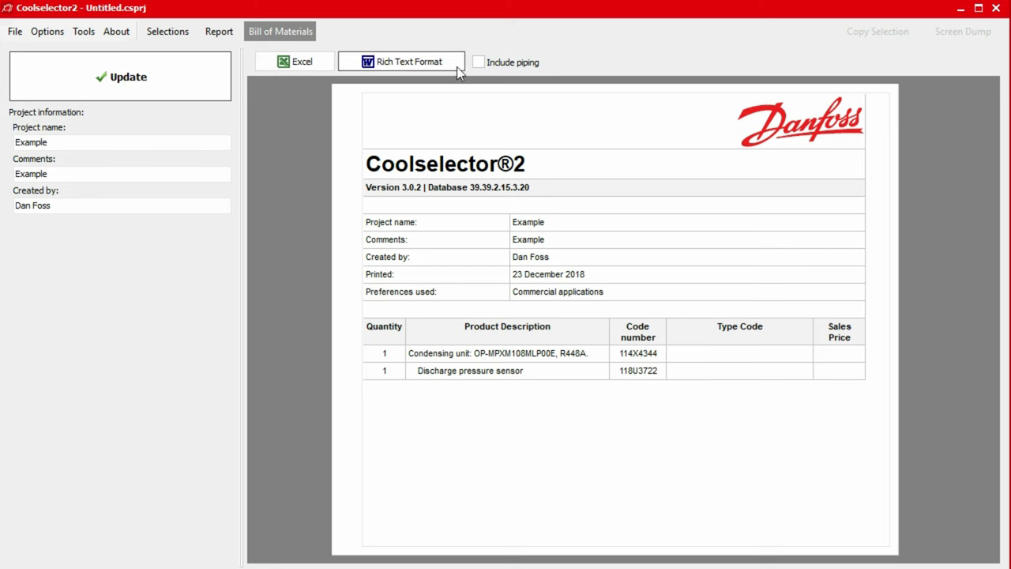
mouse_move(474, 73)
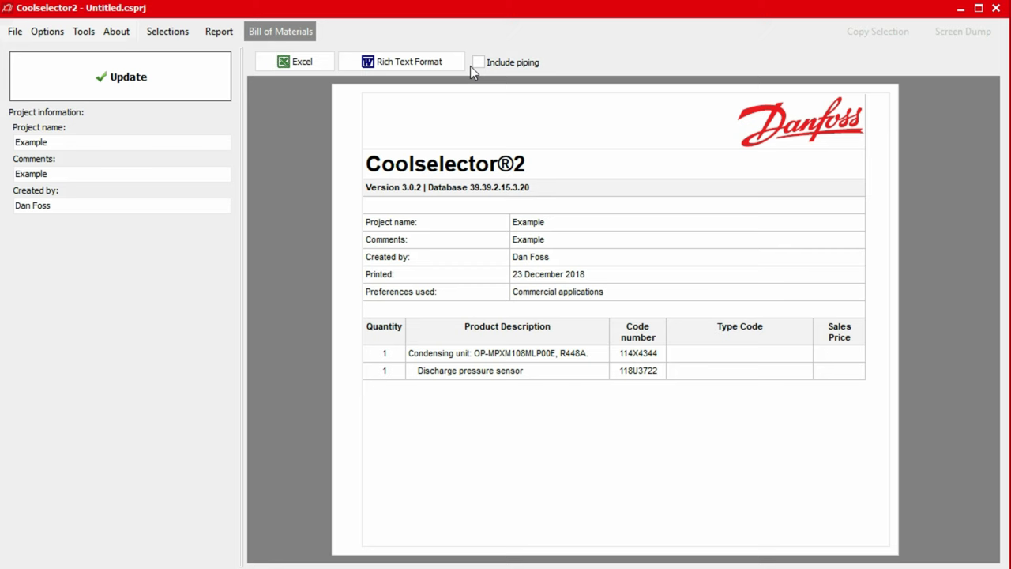
mouse_move(602, 225)
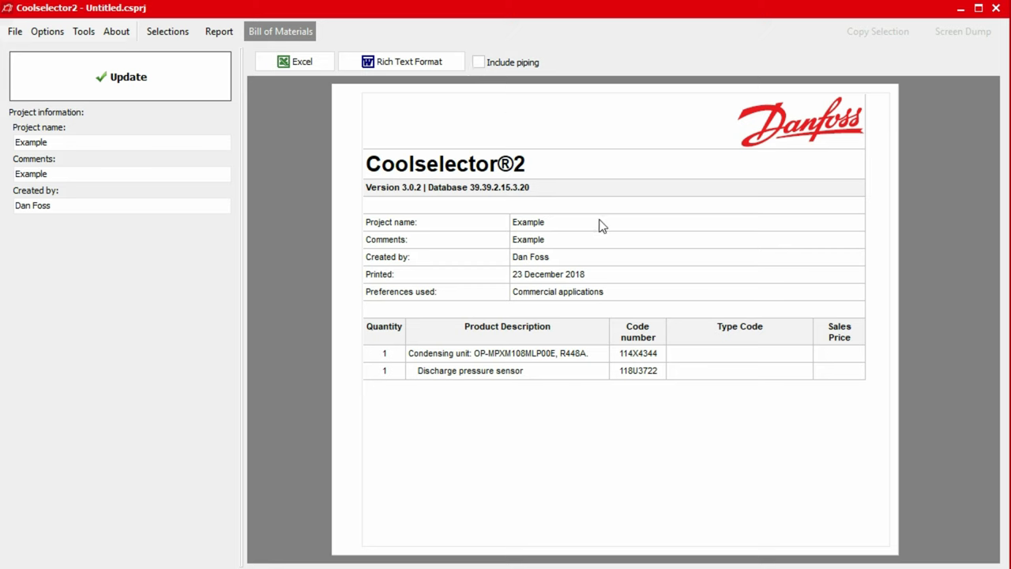